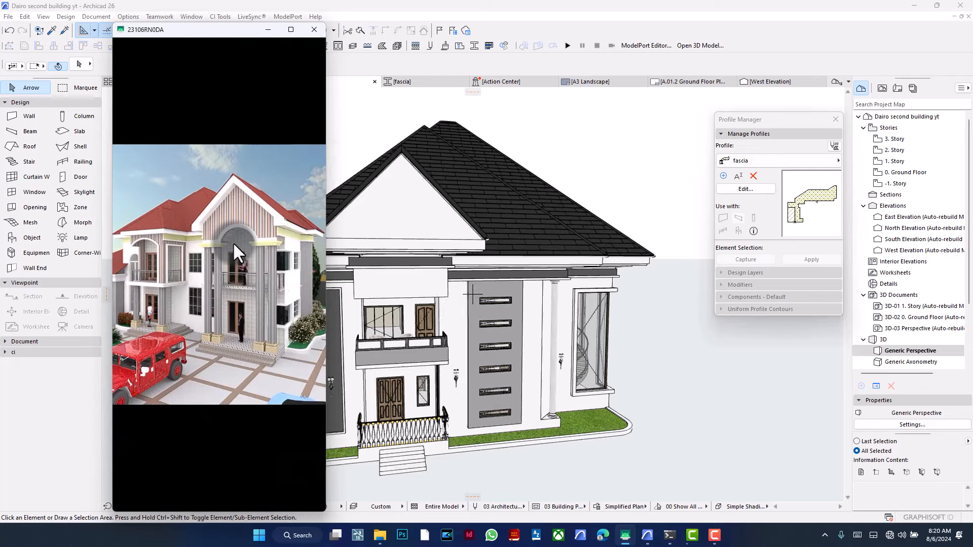
{"action": "mouse_move", "coordinate": [202, 242]}
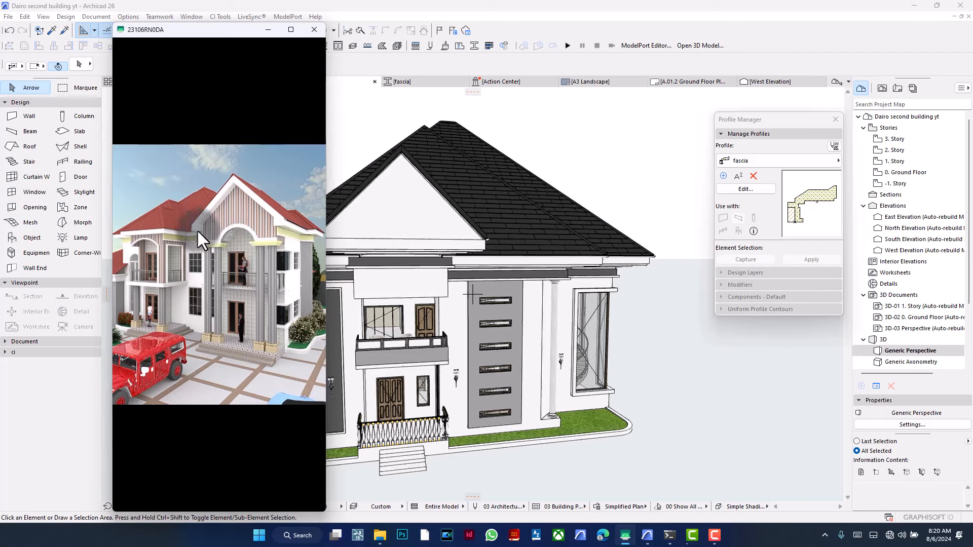
{"action": "mouse_move", "coordinate": [266, 219]}
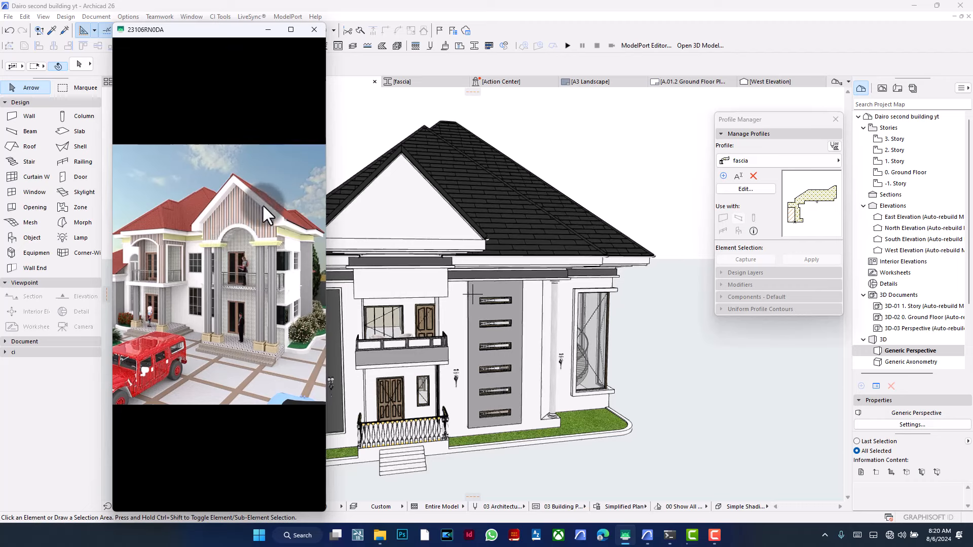
Close the reference photo, then orbit and zoom onto the front gable's sloped roof edges
{"action": "left_click", "coordinate": [313, 29]}
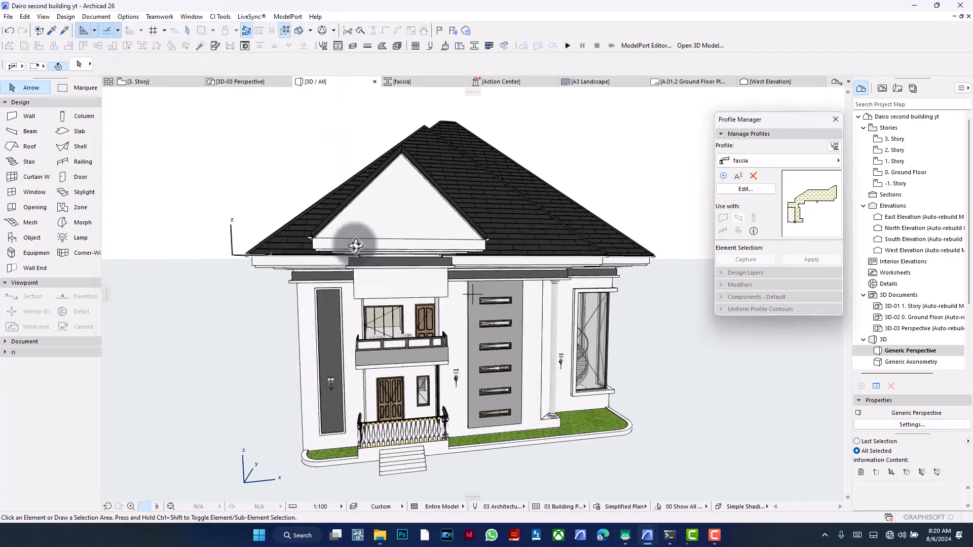
{"action": "left_click_drag", "start_coordinate": [355, 244], "coordinate": [460, 185]}
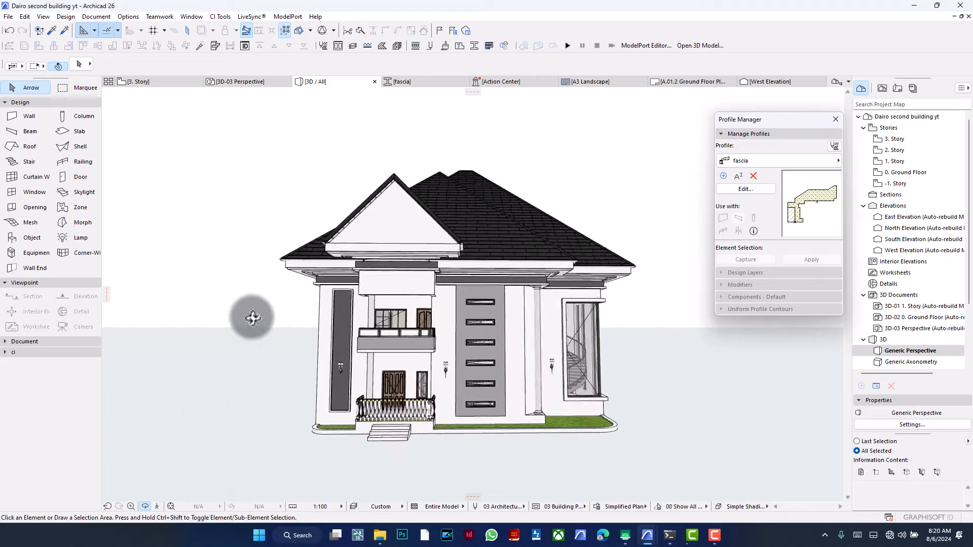
{"action": "left_click_drag", "start_coordinate": [251, 318], "coordinate": [415, 297]}
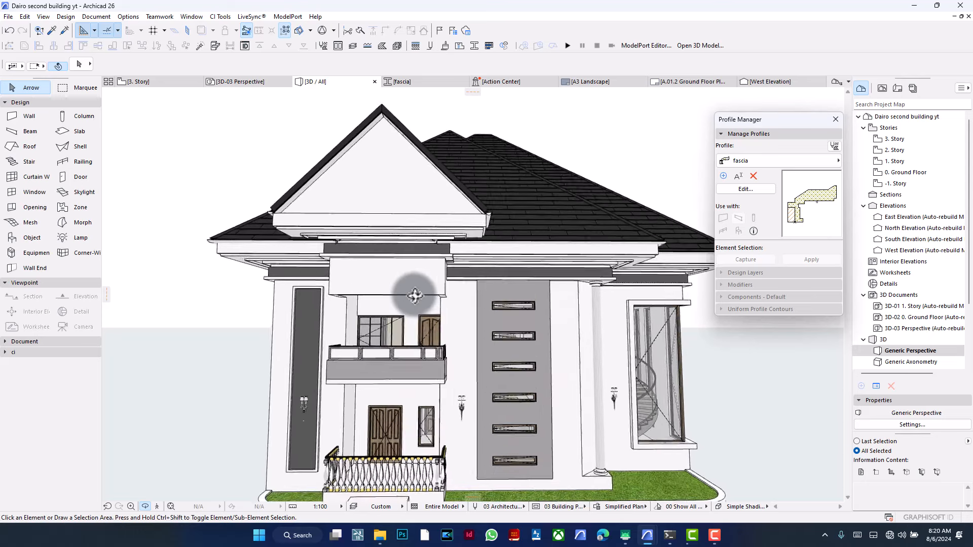
{"action": "left_click_drag", "start_coordinate": [414, 296], "coordinate": [334, 247]}
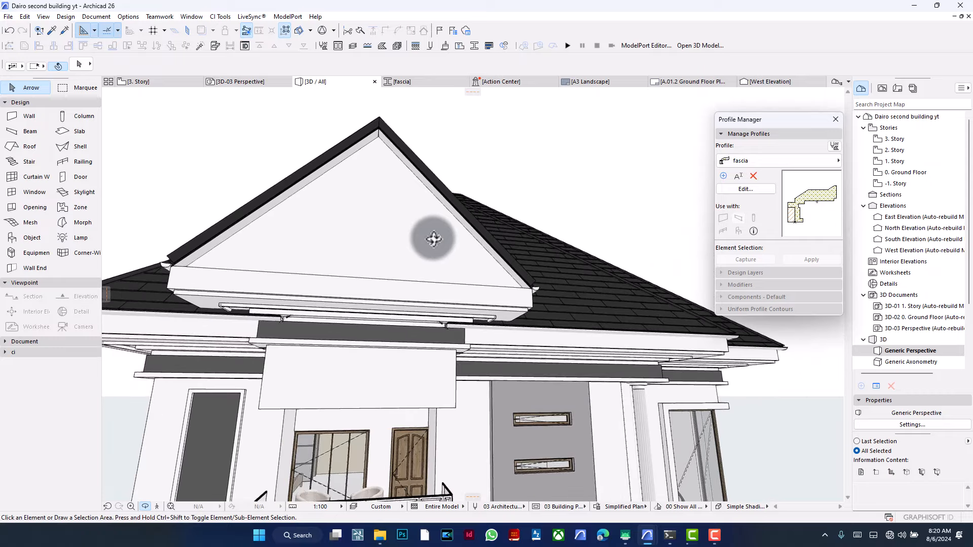
{"action": "left_click_drag", "start_coordinate": [434, 239], "coordinate": [455, 270]}
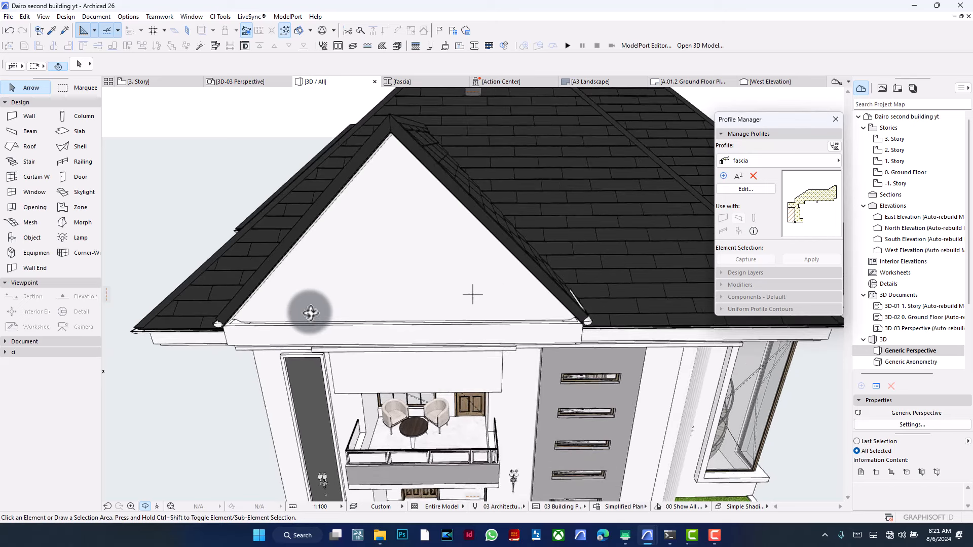
{"action": "mouse_move", "coordinate": [315, 312]}
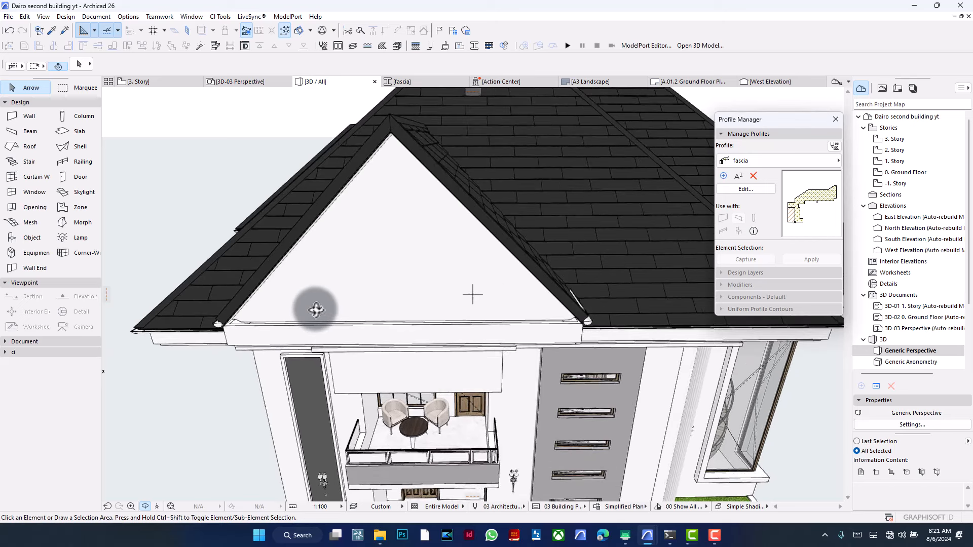
{"action": "mouse_move", "coordinate": [338, 220]}
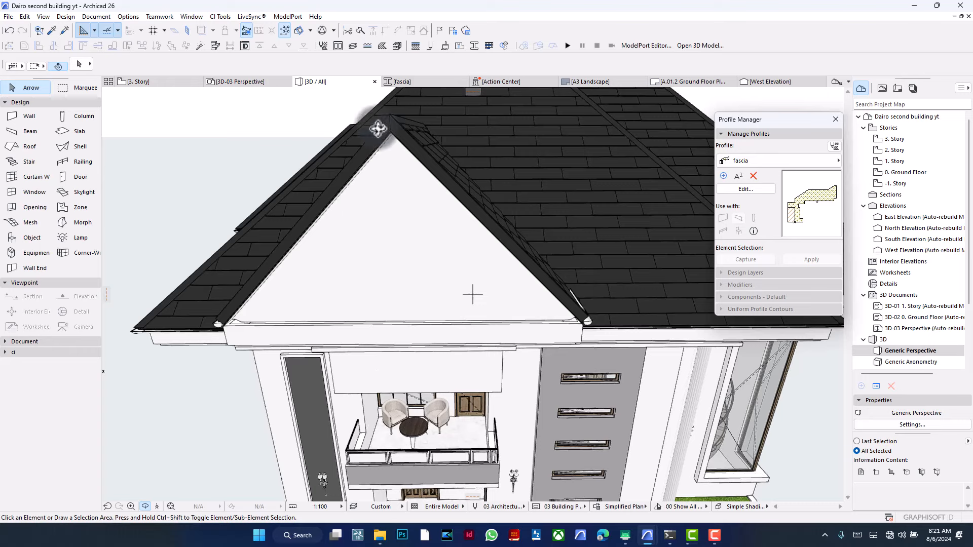
{"action": "mouse_move", "coordinate": [513, 294]}
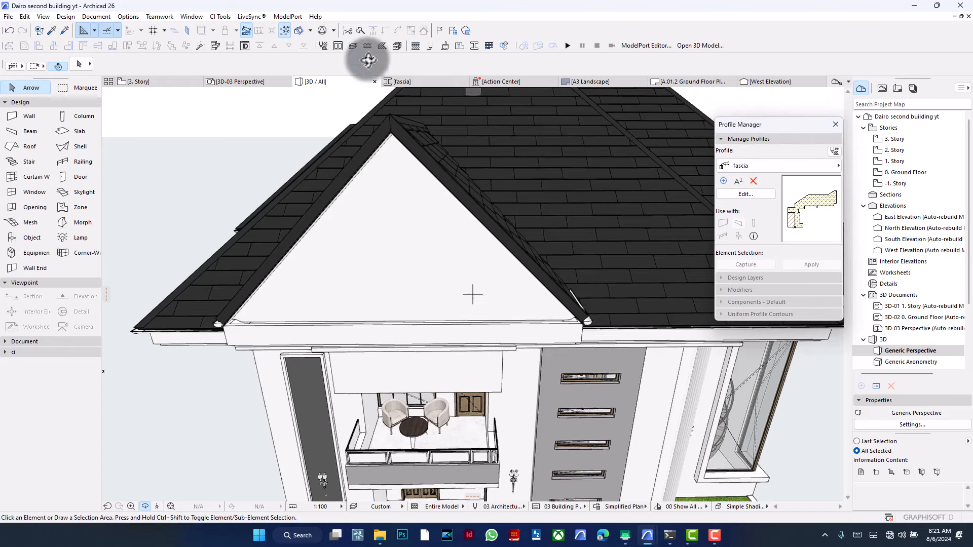
Open the Profile Manager from Options > Complex Profiles and browse the Design menu
{"action": "left_click", "coordinate": [127, 16]}
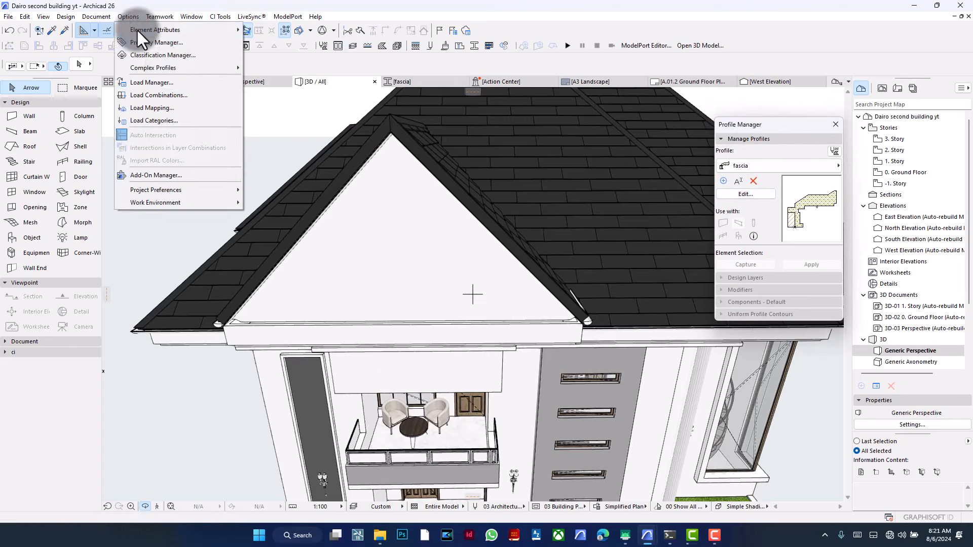
{"action": "mouse_move", "coordinate": [154, 67]}
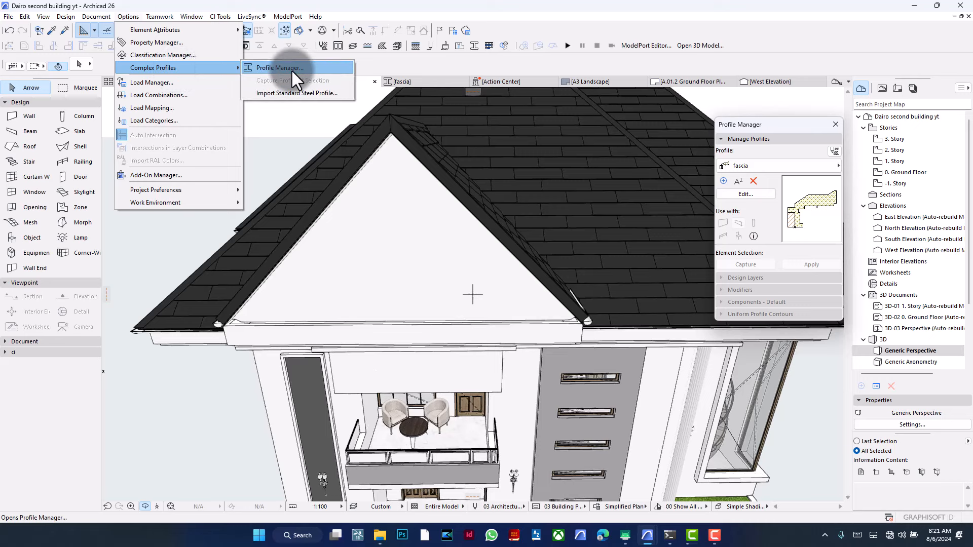
{"action": "left_click", "coordinate": [278, 67]}
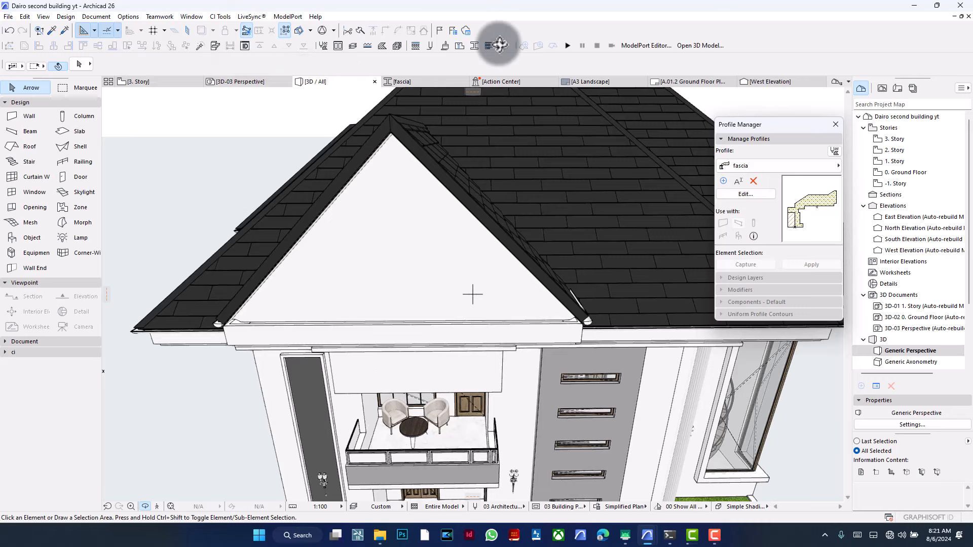
{"action": "mouse_move", "coordinate": [498, 45]}
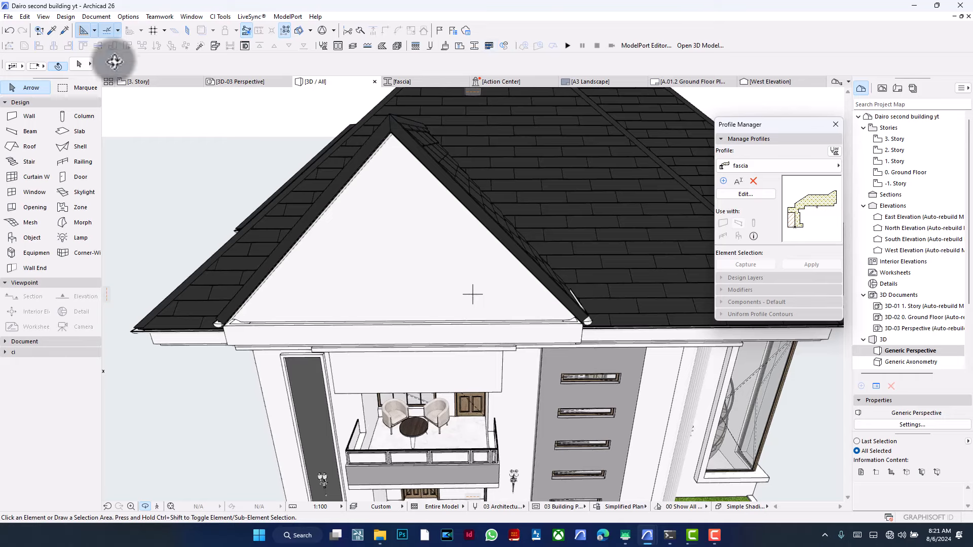
{"action": "left_click", "coordinate": [68, 17]}
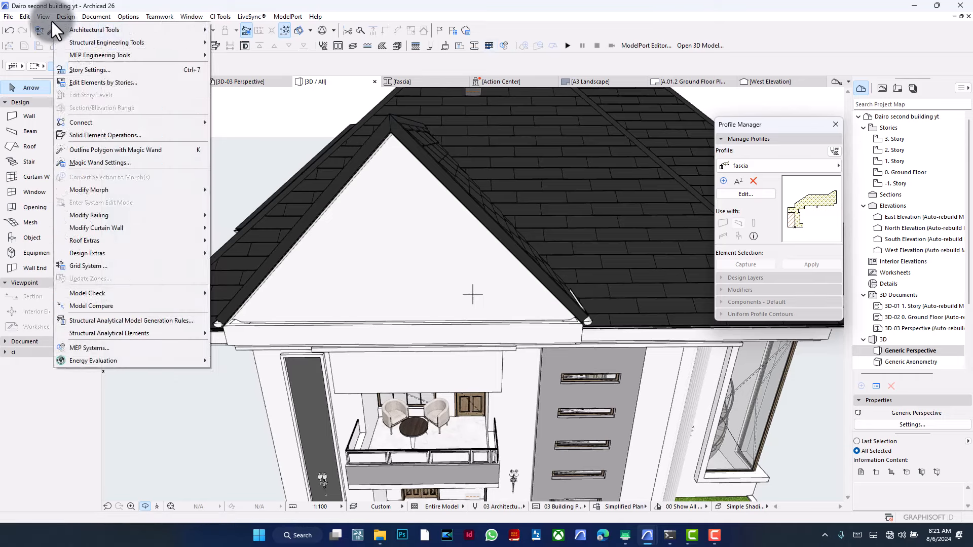
{"action": "mouse_move", "coordinate": [106, 157]}
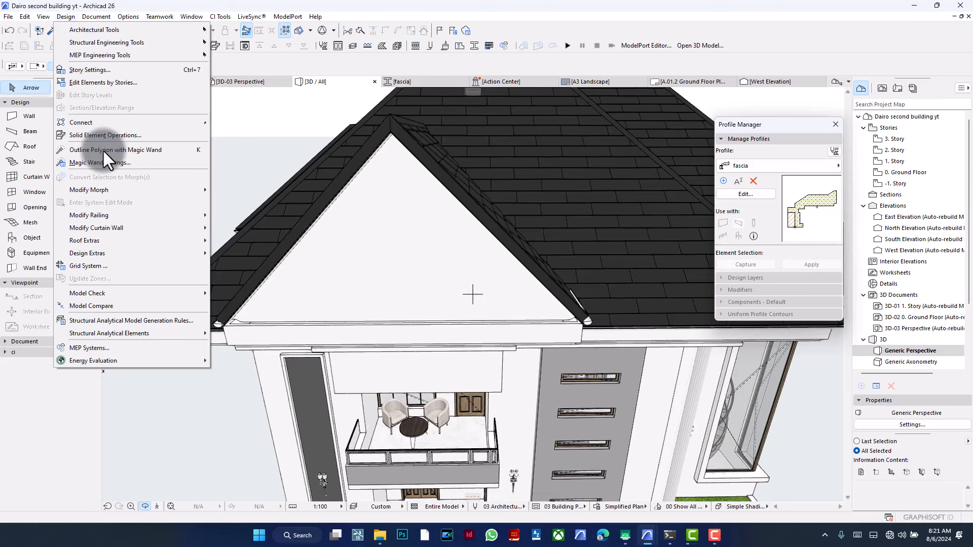
{"action": "mouse_move", "coordinate": [124, 109]}
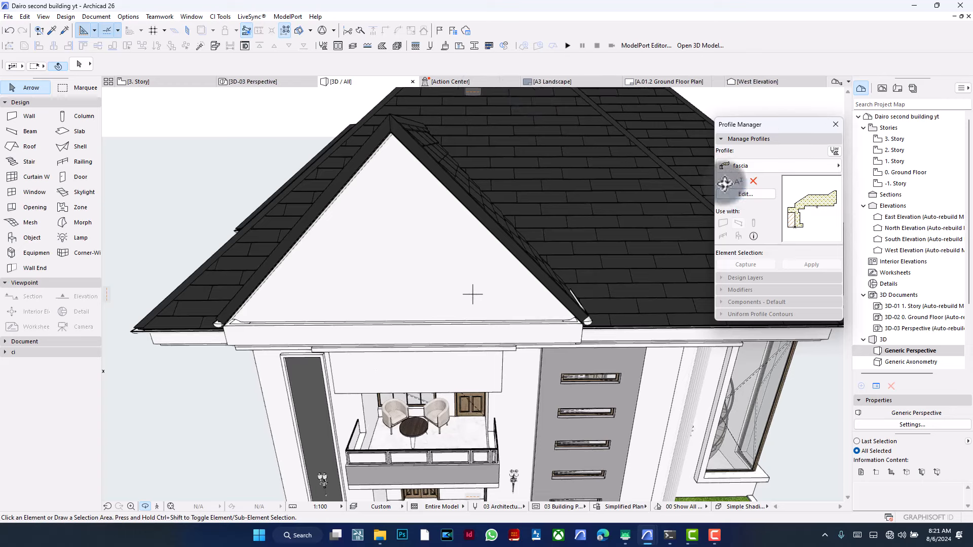
Create a blank new profile, not a fascia duplicate, named 'Angled profile'
{"action": "left_click", "coordinate": [723, 181]}
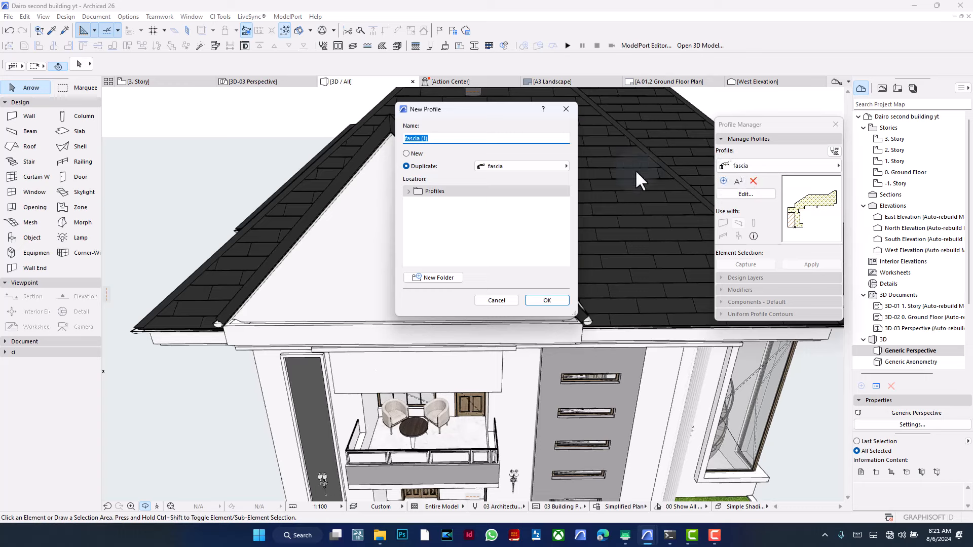
{"action": "mouse_move", "coordinate": [416, 149]}
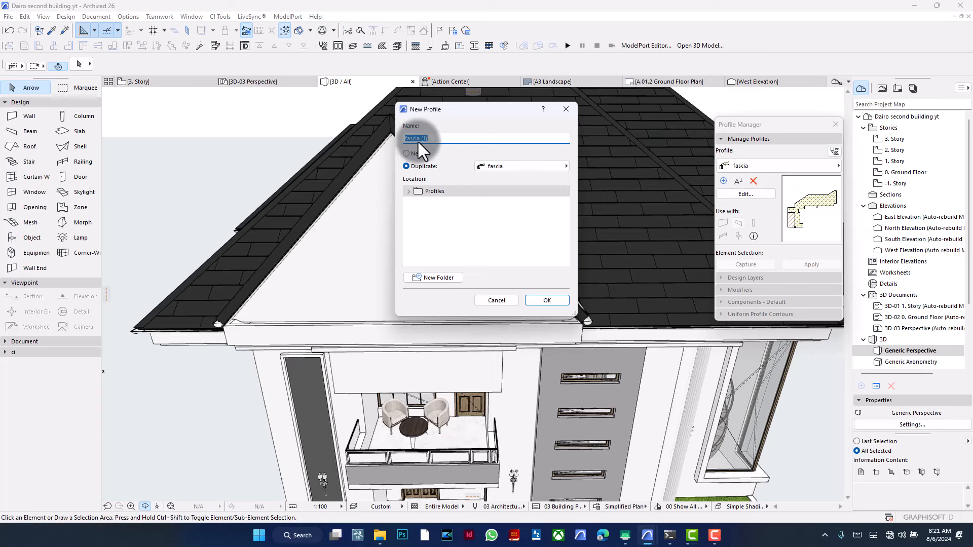
{"action": "left_click", "coordinate": [407, 153]}
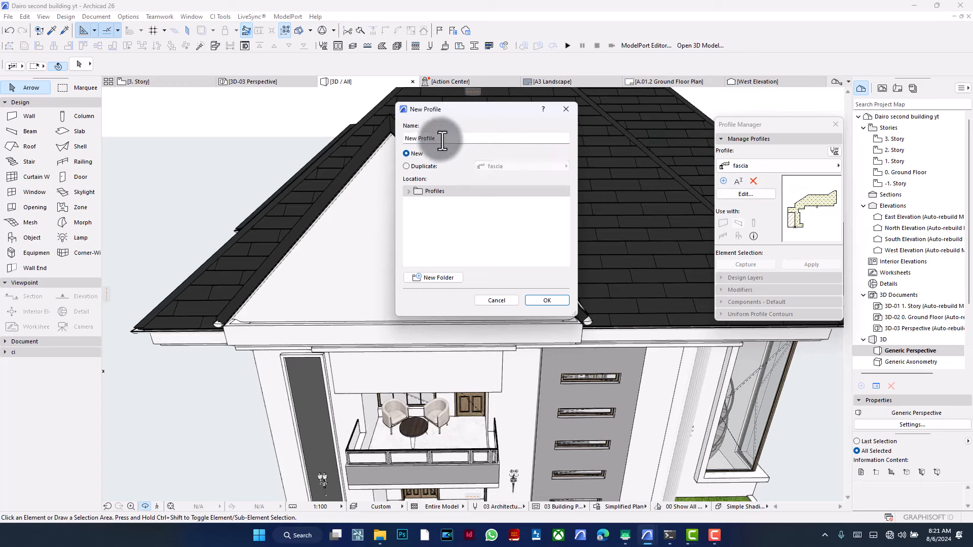
{"action": "triple_click", "coordinate": [420, 138]}
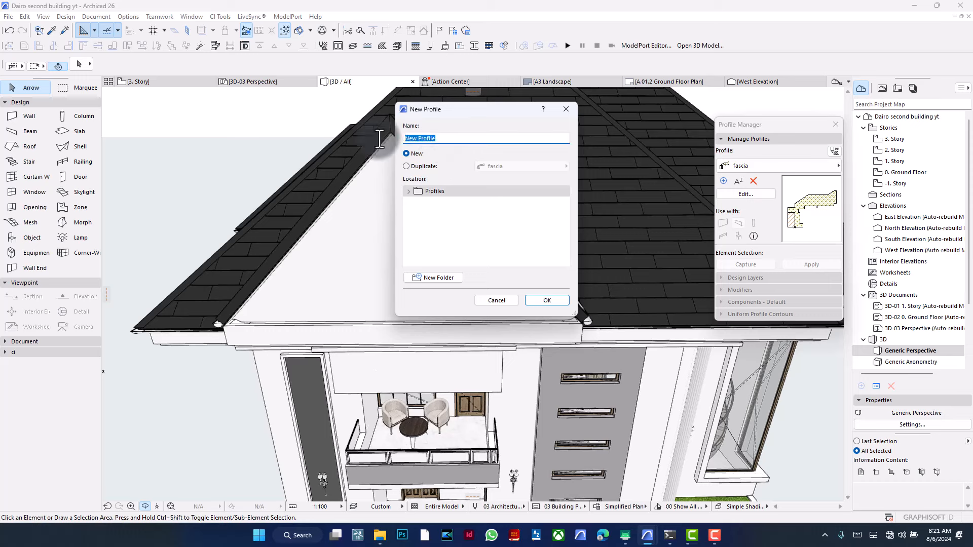
{"action": "type", "text": "Angled"}
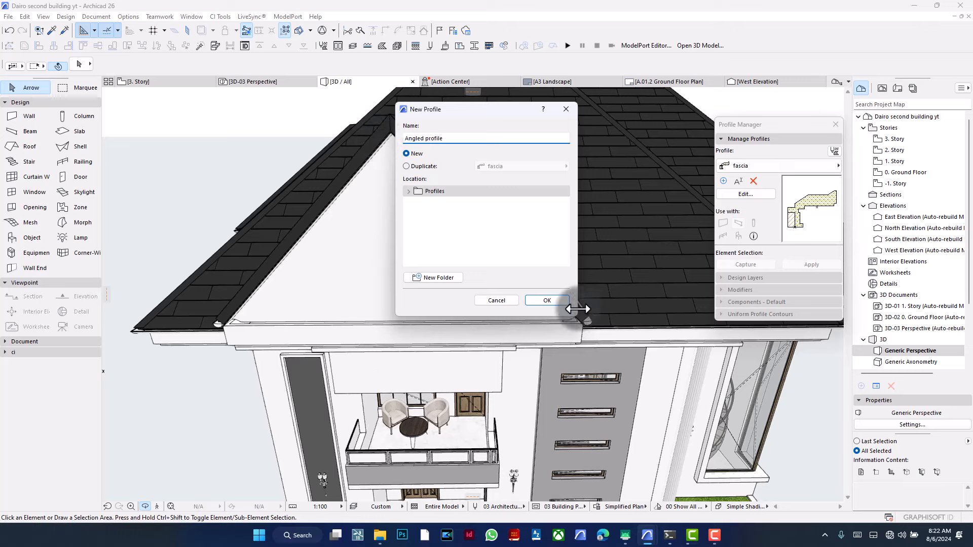
{"action": "left_click", "coordinate": [546, 300]}
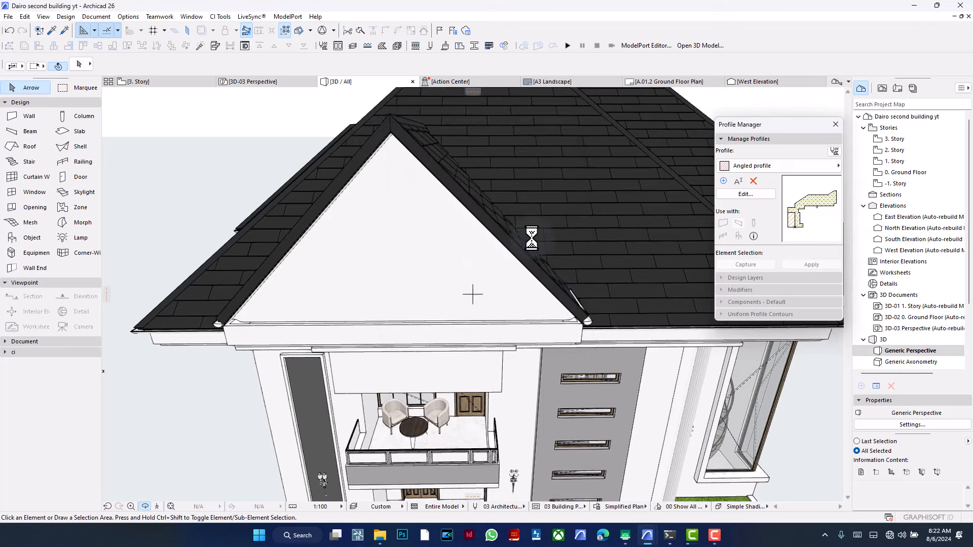
Select the profile's square fill and bend one edge into a concave curve
{"action": "left_click", "coordinate": [745, 194]}
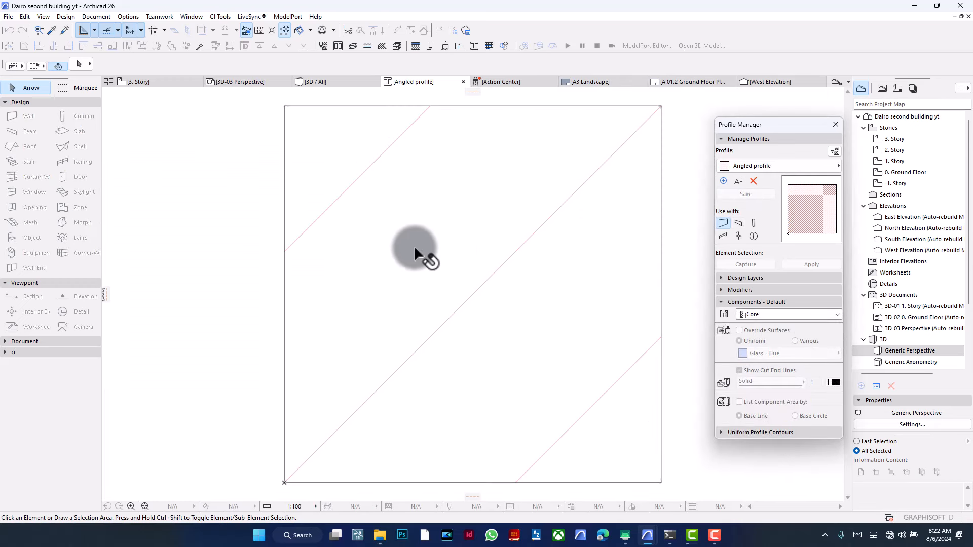
{"action": "left_click", "coordinate": [416, 251]}
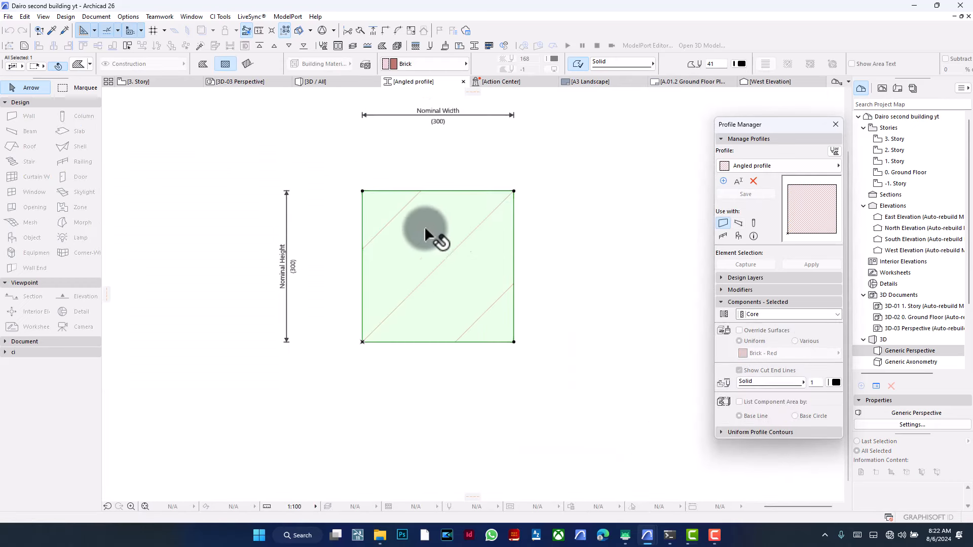
{"action": "left_click", "coordinate": [739, 371]}
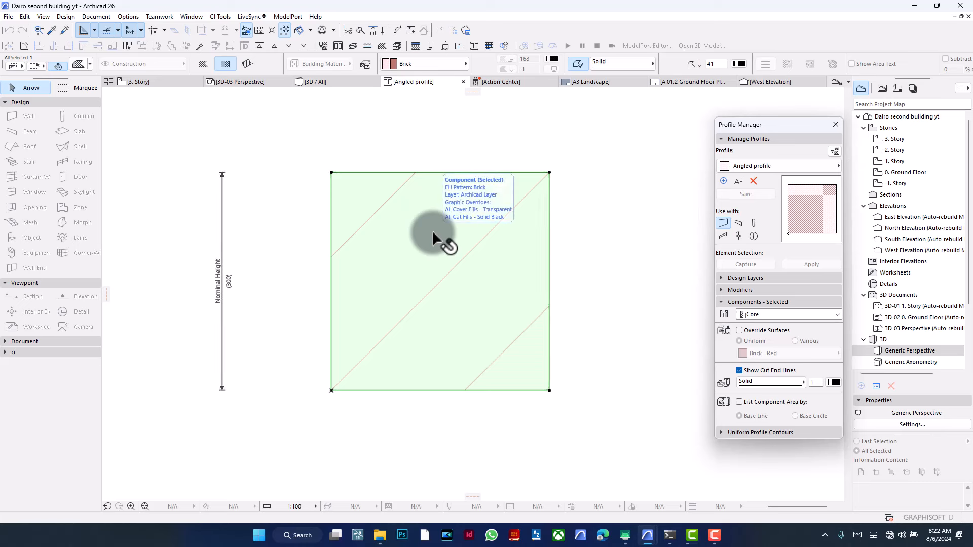
{"action": "mouse_move", "coordinate": [551, 395]}
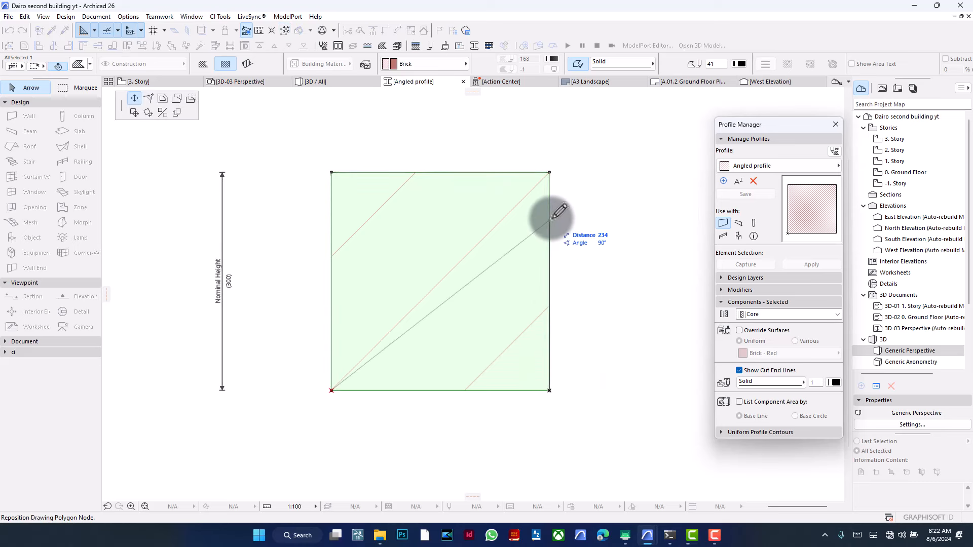
{"action": "left_click_drag", "start_coordinate": [548, 172], "coordinate": [547, 224]}
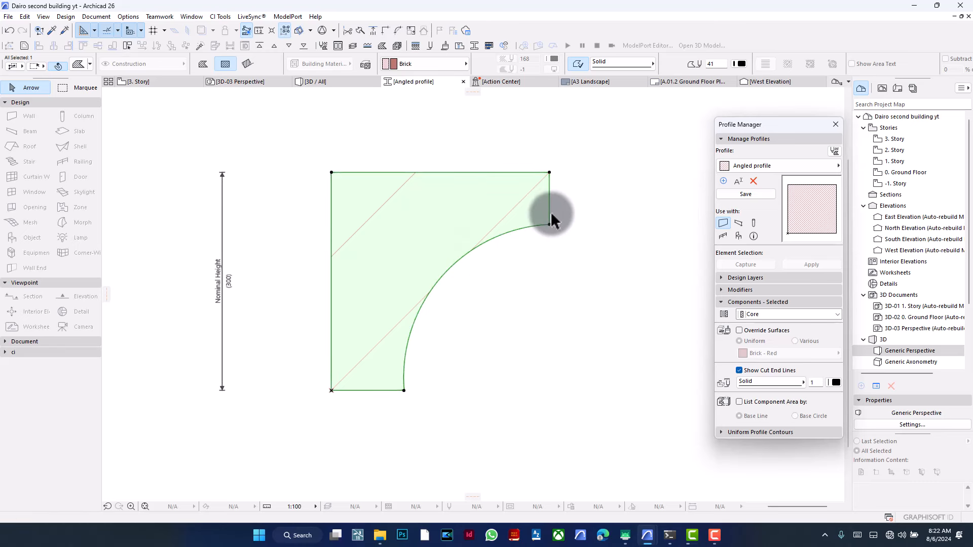
{"action": "mouse_move", "coordinate": [552, 219]}
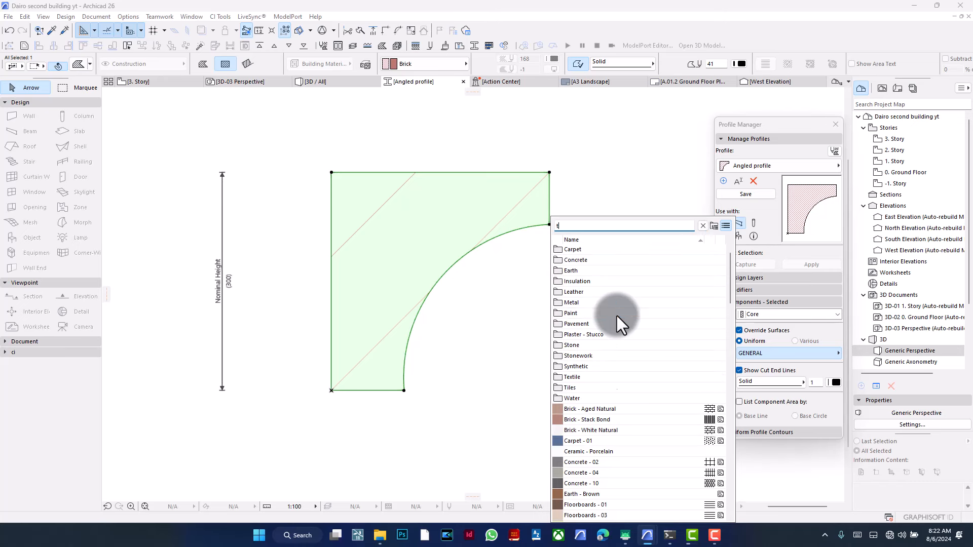
Override the Angled profile's surface with Paint - Titanium White and save the profile
{"action": "type", "text": "it"}
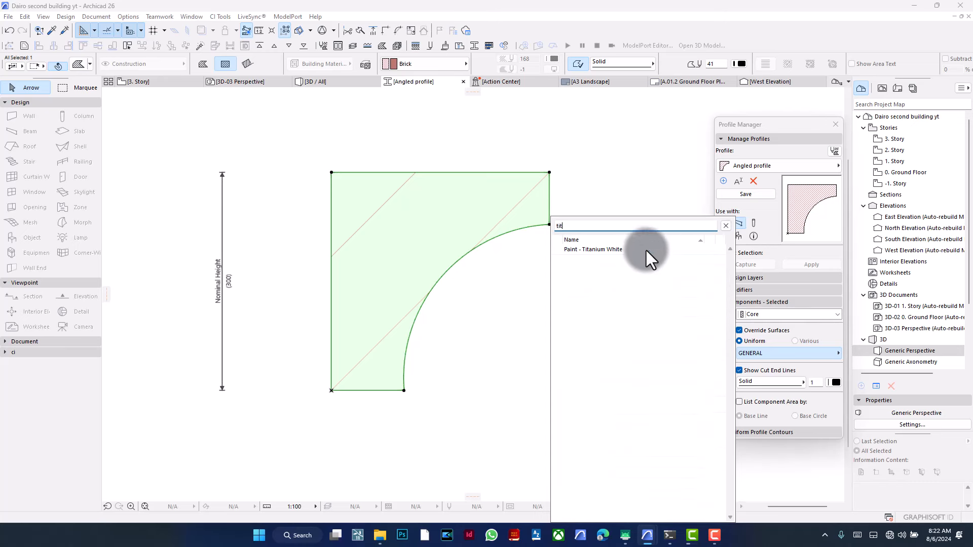
{"action": "left_click", "coordinate": [592, 249]}
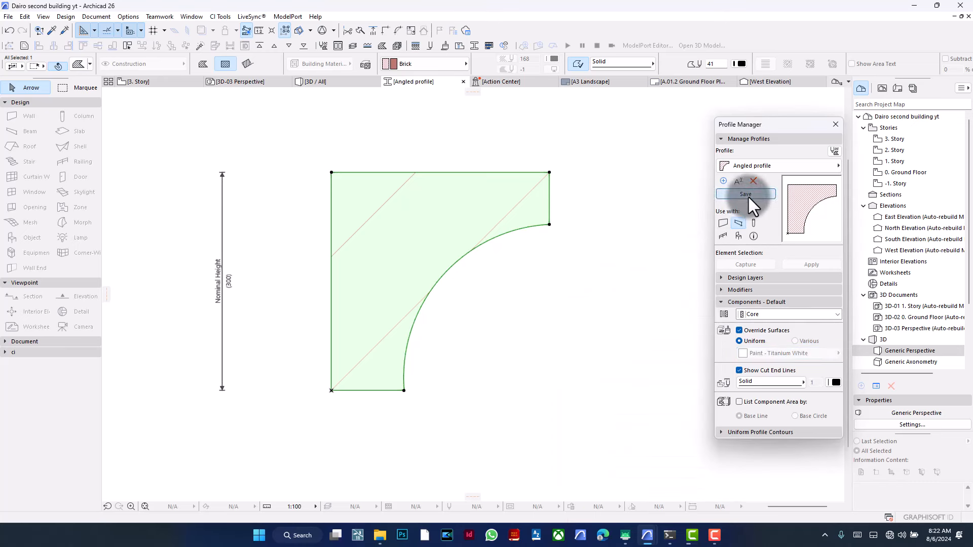
{"action": "left_click", "coordinate": [745, 193]}
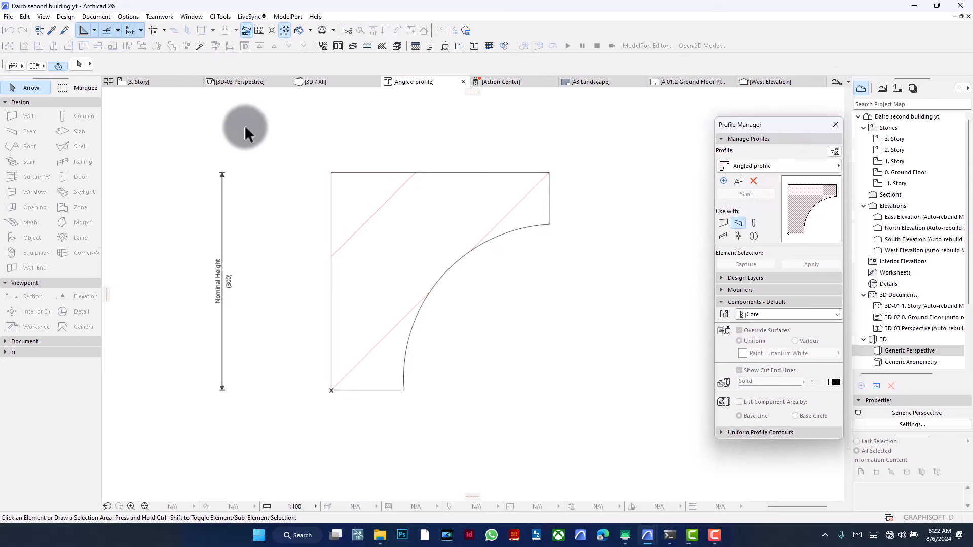
{"action": "mouse_move", "coordinate": [316, 83]}
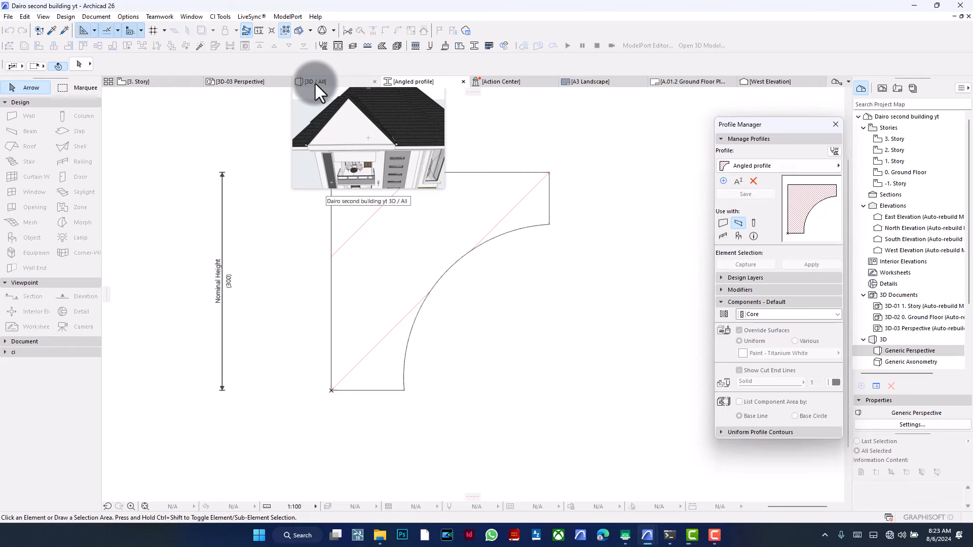
Return to the 3D / All view and zoom in on the front gable wall
{"action": "left_click", "coordinate": [314, 82]}
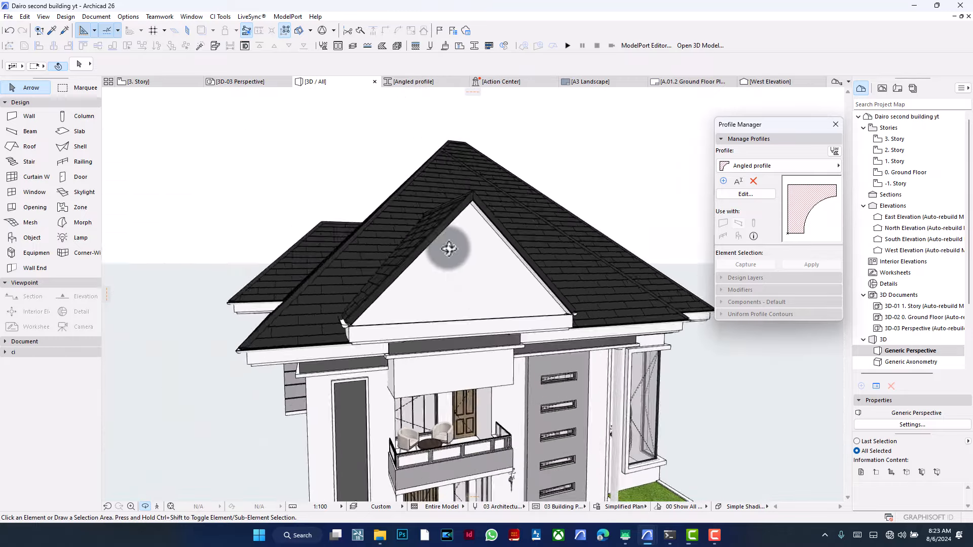
{"action": "scroll", "scroll_direction": "down", "scroll_amount": 3}
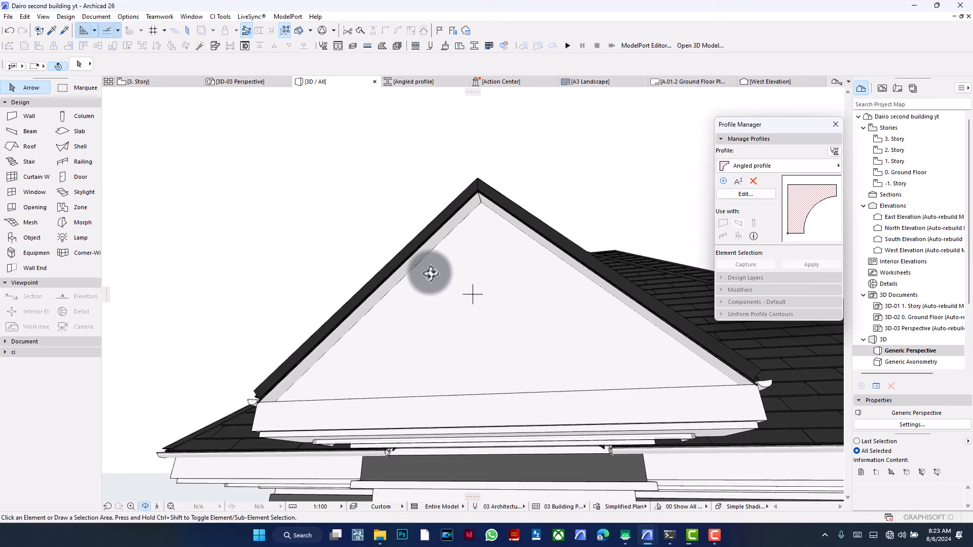
{"action": "mouse_move", "coordinate": [444, 289]}
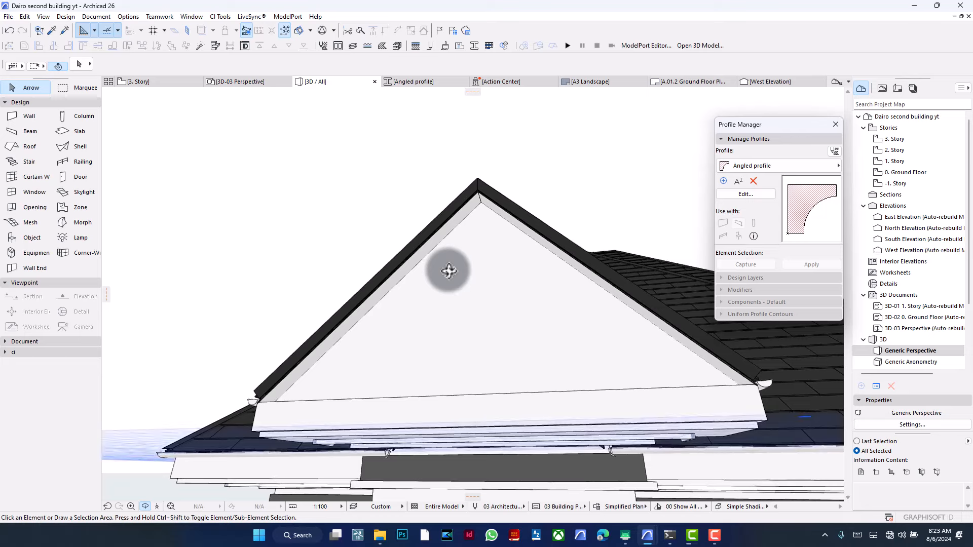
Isolate the gable wall in 3D, pick the Beam tool, and open the custom profile list
{"action": "left_click", "coordinate": [477, 266]}
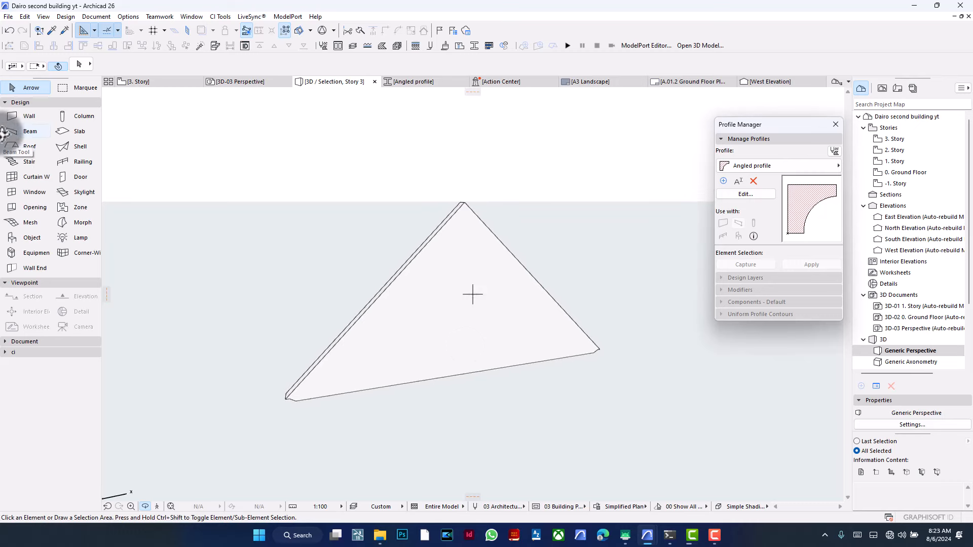
{"action": "left_click", "coordinate": [16, 131]}
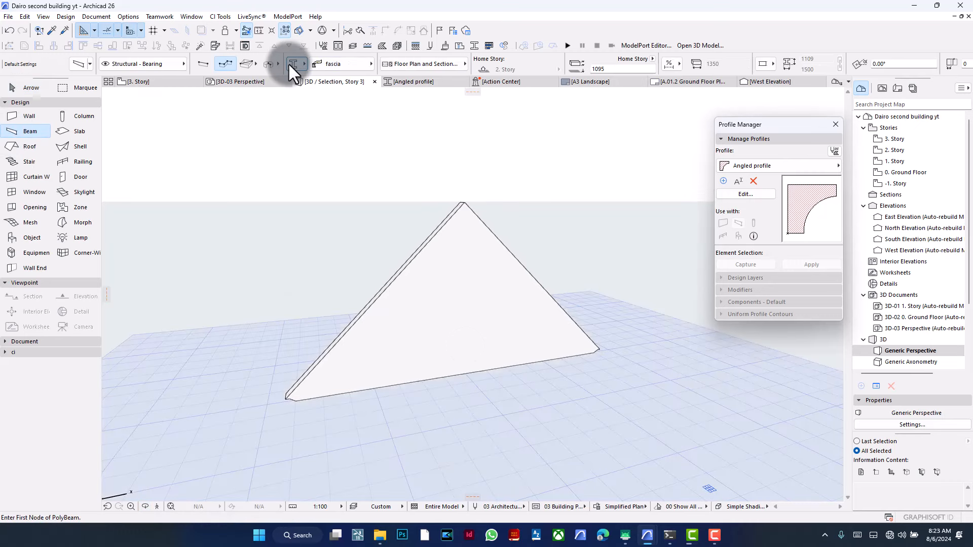
{"action": "left_click", "coordinate": [303, 64]}
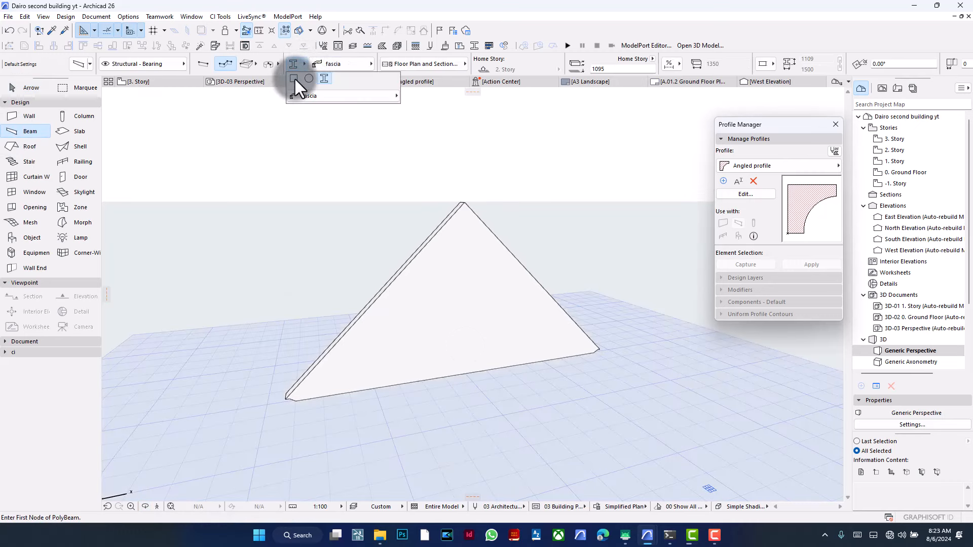
{"action": "left_click", "coordinate": [290, 79]}
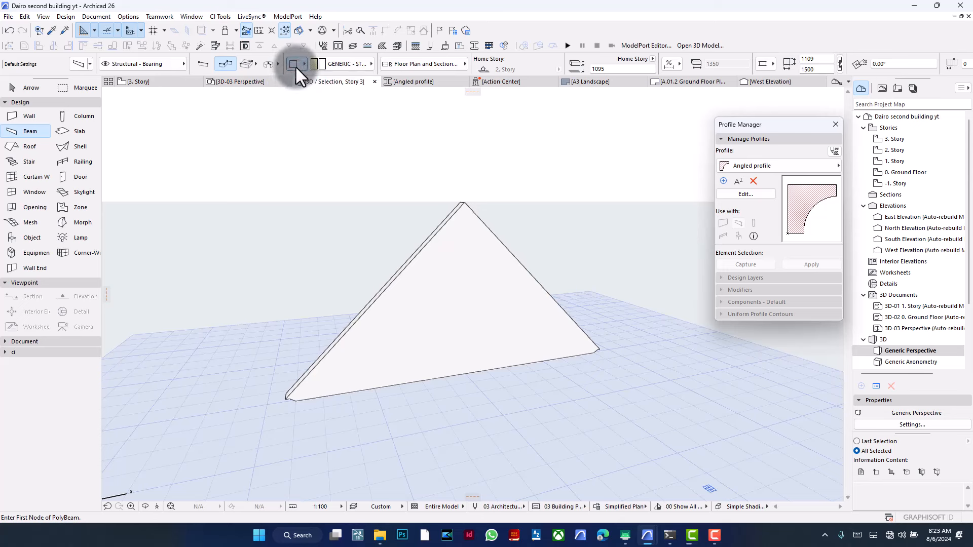
{"action": "left_click", "coordinate": [292, 63]}
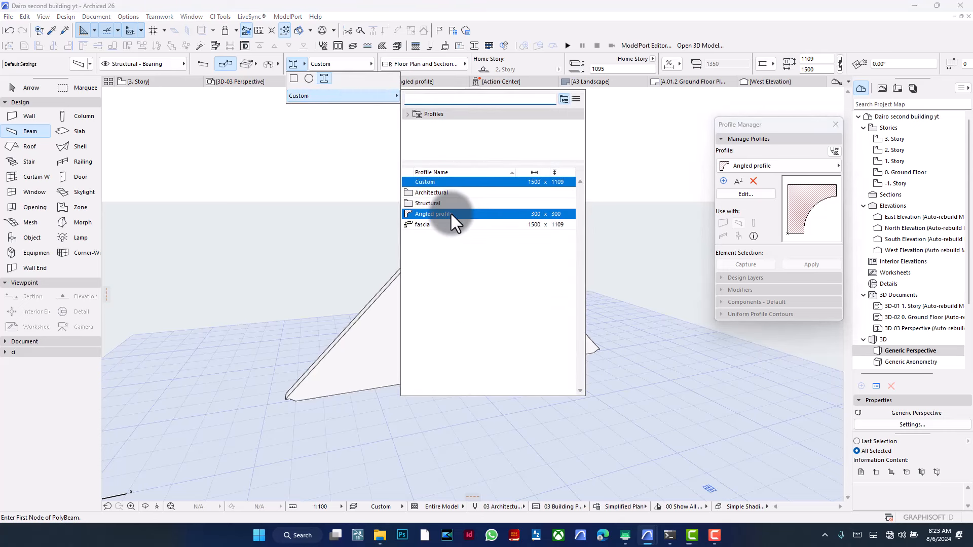
Draw an Angled-profile polybeam from the gable's lower left corner along both slopes, then orbit to check
{"action": "left_click", "coordinate": [432, 214]}
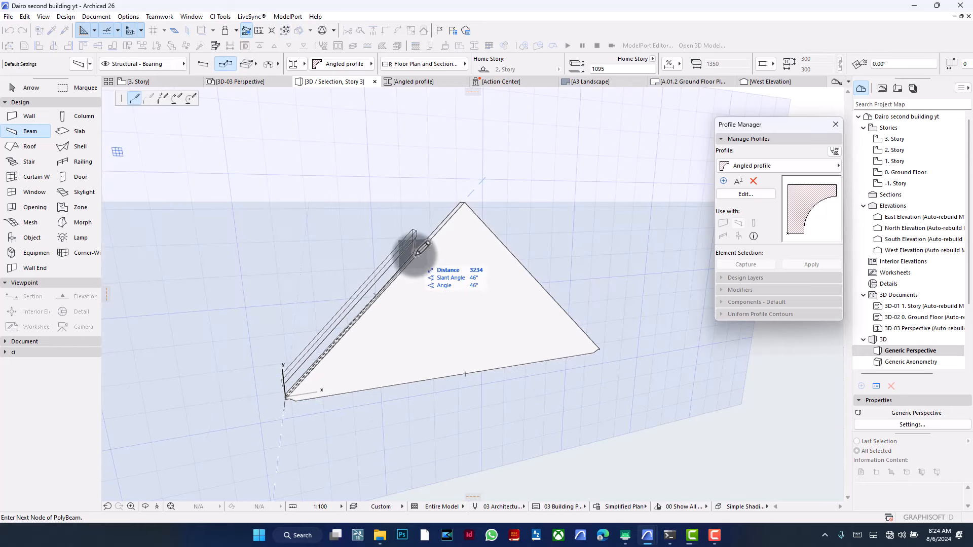
{"action": "mouse_move", "coordinate": [466, 206]}
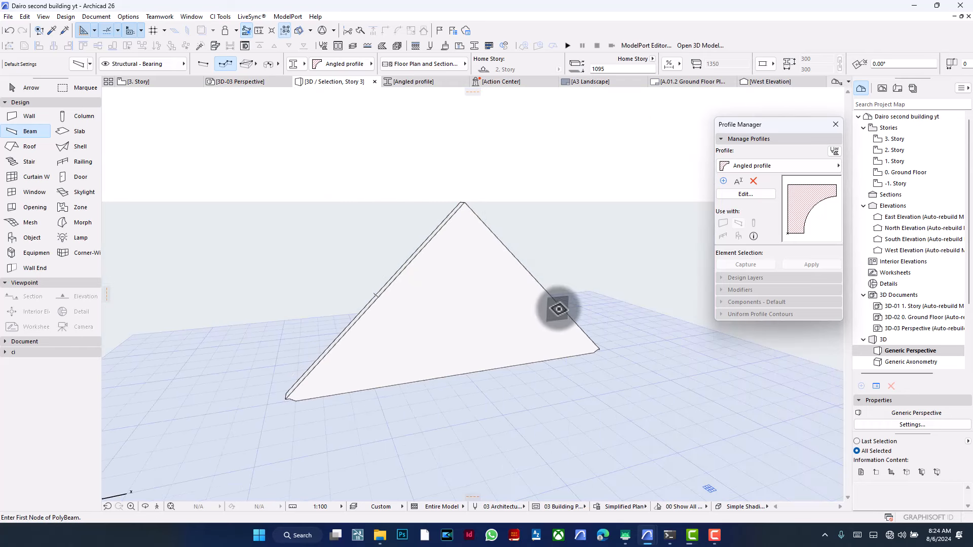
{"action": "mouse_move", "coordinate": [565, 346]}
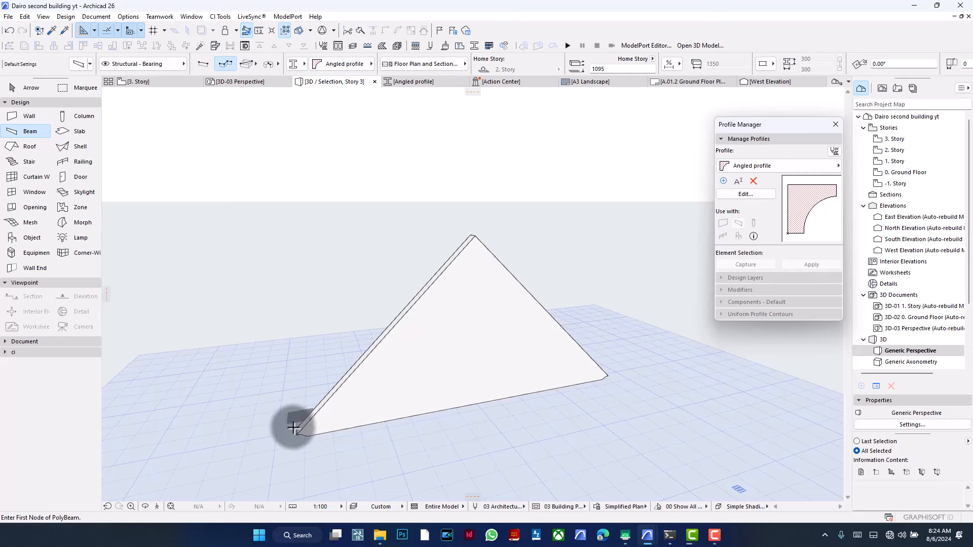
{"action": "left_click", "coordinate": [294, 428]}
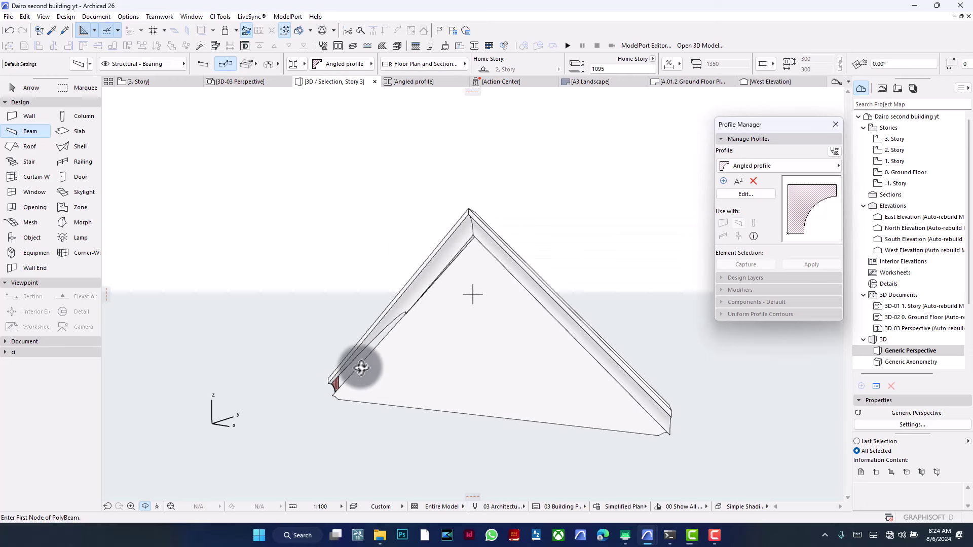
{"action": "left_click_drag", "start_coordinate": [361, 368], "coordinate": [473, 362]}
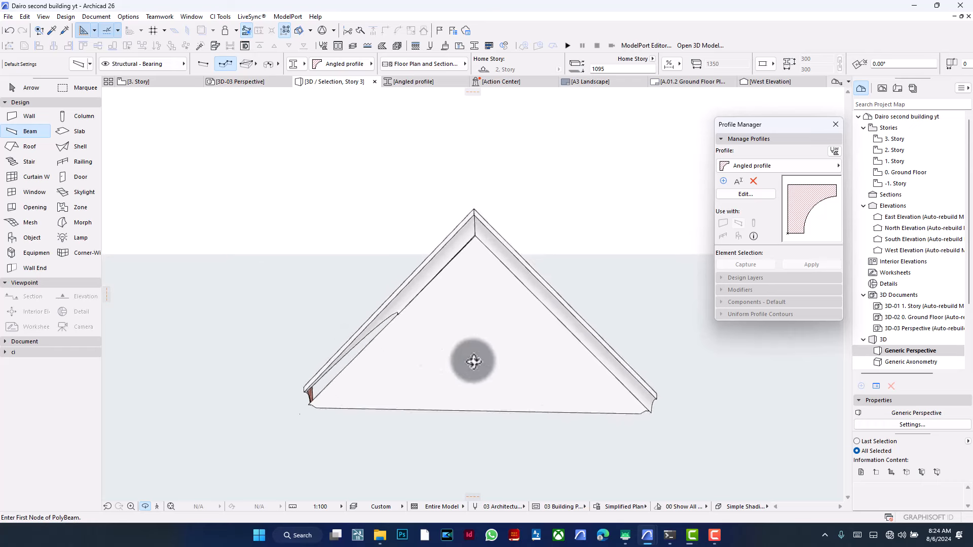
{"action": "left_click_drag", "start_coordinate": [473, 362], "coordinate": [484, 249]}
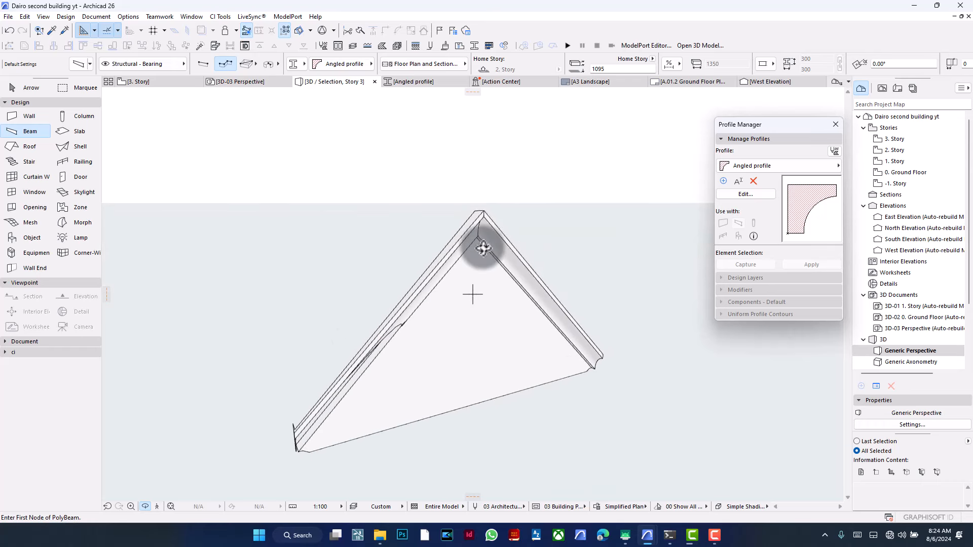
{"action": "mouse_move", "coordinate": [485, 212]}
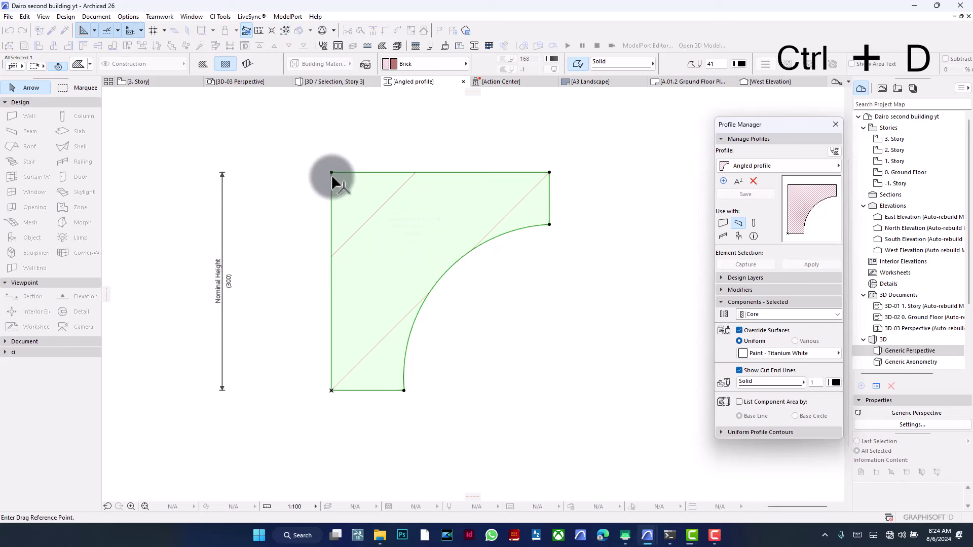
Move the Angled profile's top corner onto the origin, save it, and orbit to check the apex
{"action": "left_click_drag", "start_coordinate": [331, 174], "coordinate": [331, 390]}
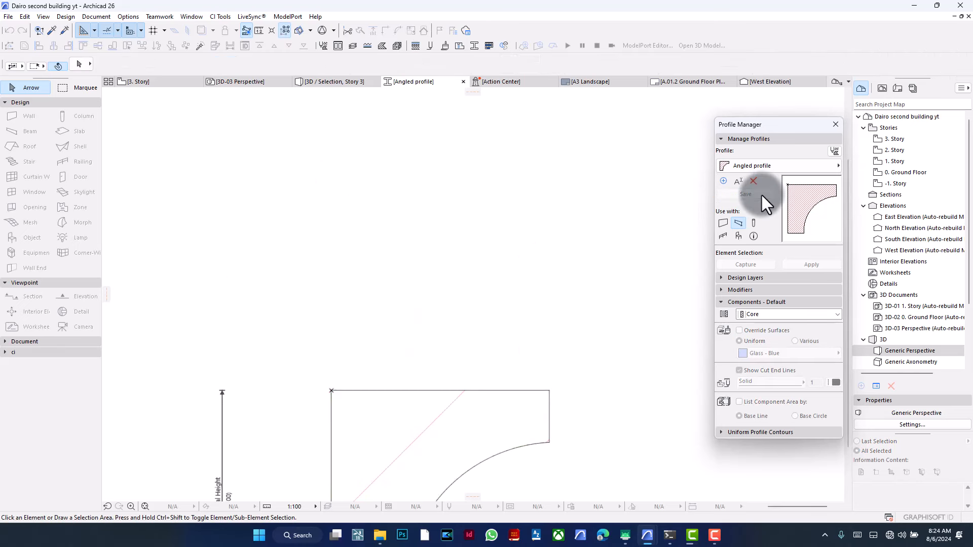
{"action": "left_click", "coordinate": [332, 82]}
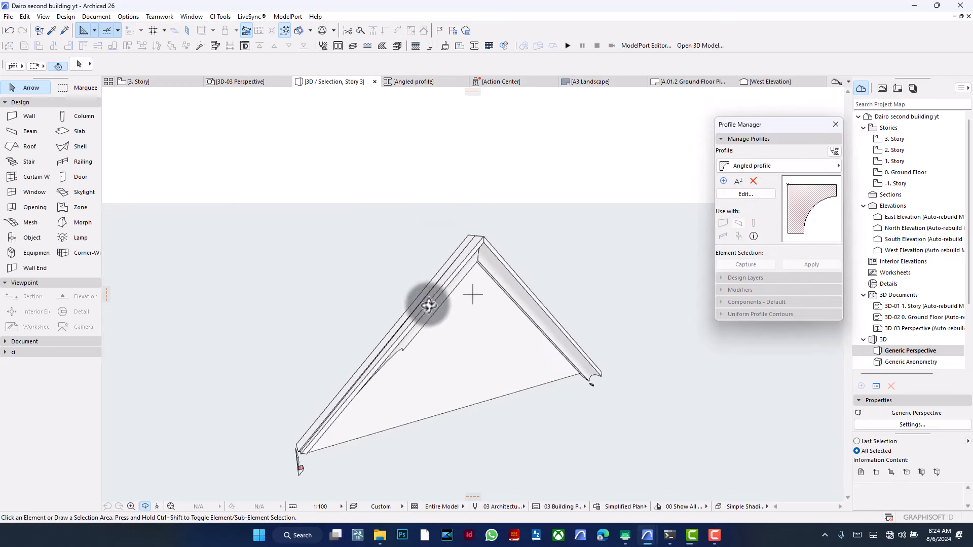
{"action": "left_click_drag", "start_coordinate": [428, 305], "coordinate": [527, 273]}
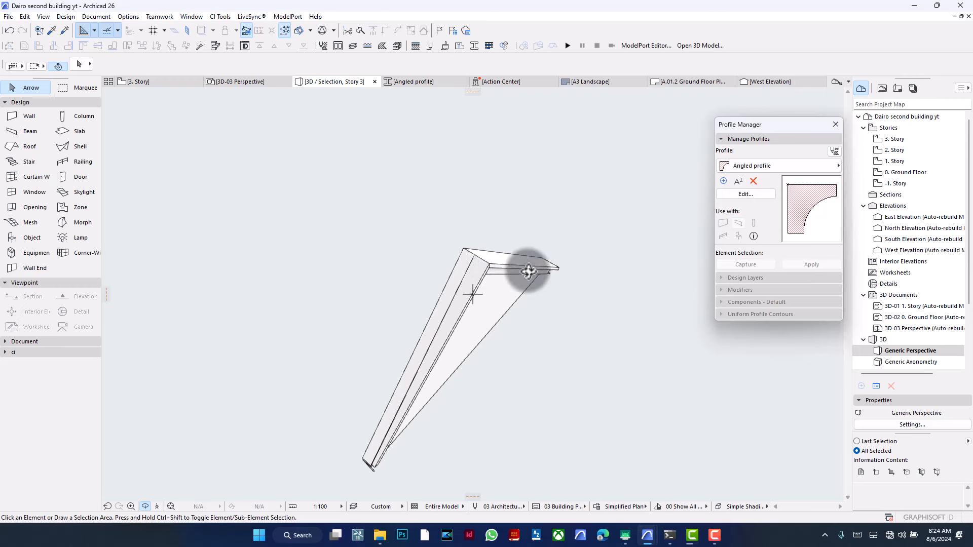
{"action": "left_click_drag", "start_coordinate": [528, 272], "coordinate": [535, 374]}
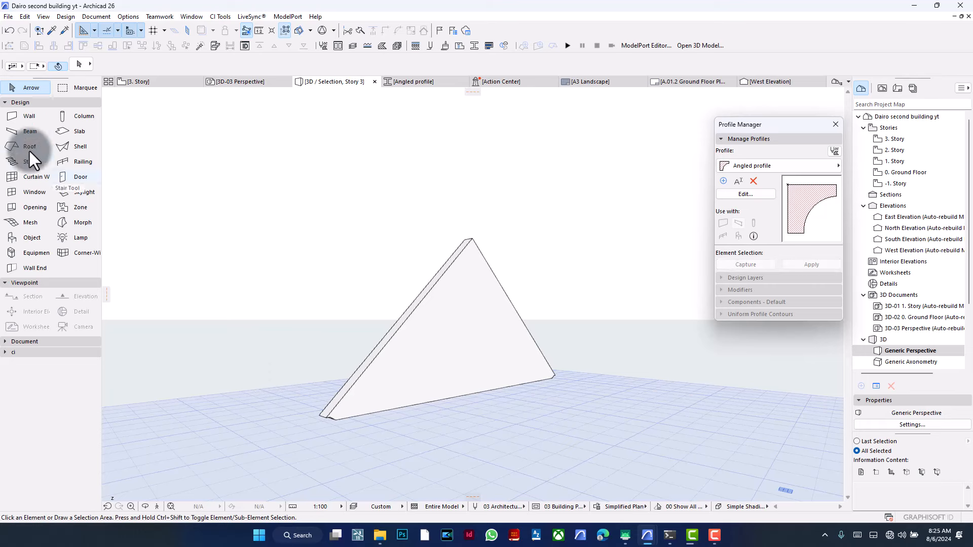
Redraw the Angled-profile polybeam along both gable slopes and show the whole house with F5
{"action": "left_click", "coordinate": [24, 131]}
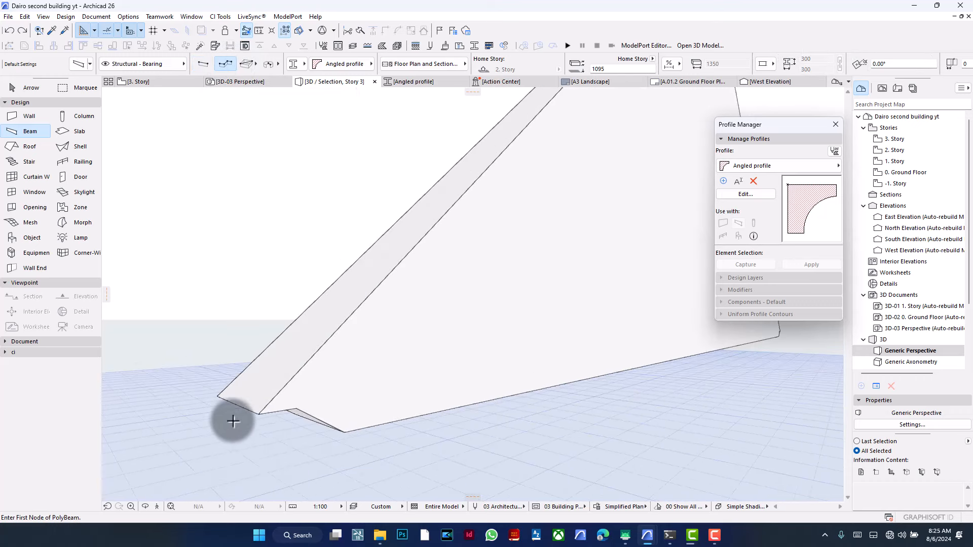
{"action": "left_click", "coordinate": [259, 424]}
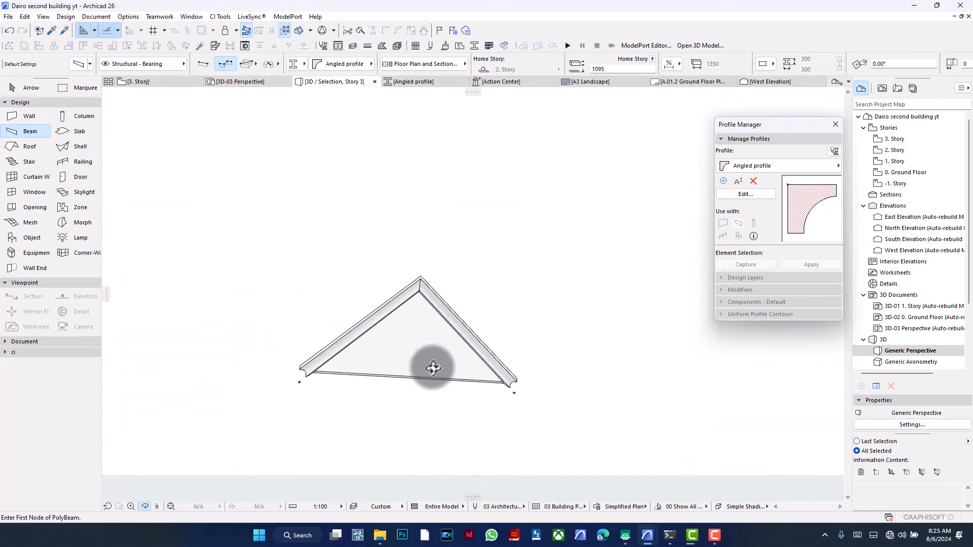
{"action": "key", "text": "F5"}
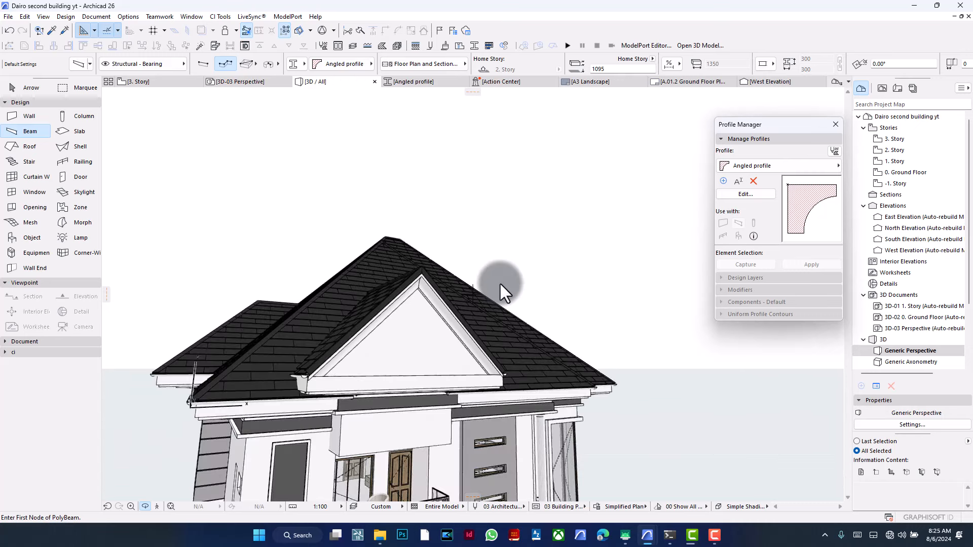
Orbit to view the gable wall and its new Angled-profile fascia from another angle
{"action": "left_click_drag", "start_coordinate": [503, 292], "coordinate": [295, 378]}
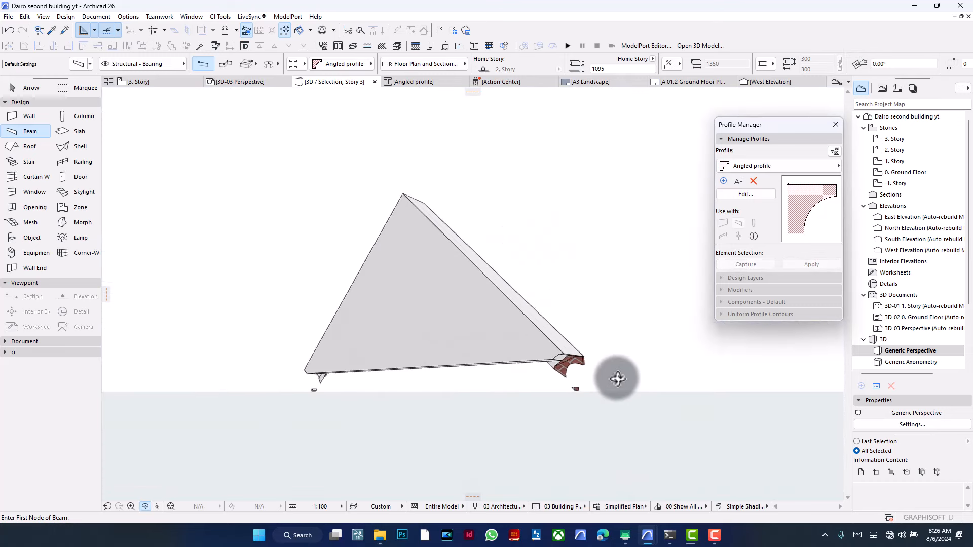
Rotate the fascia's lower end cut angle so it finishes cleanly at the gable base
{"action": "left_click_drag", "start_coordinate": [616, 379], "coordinate": [231, 381]}
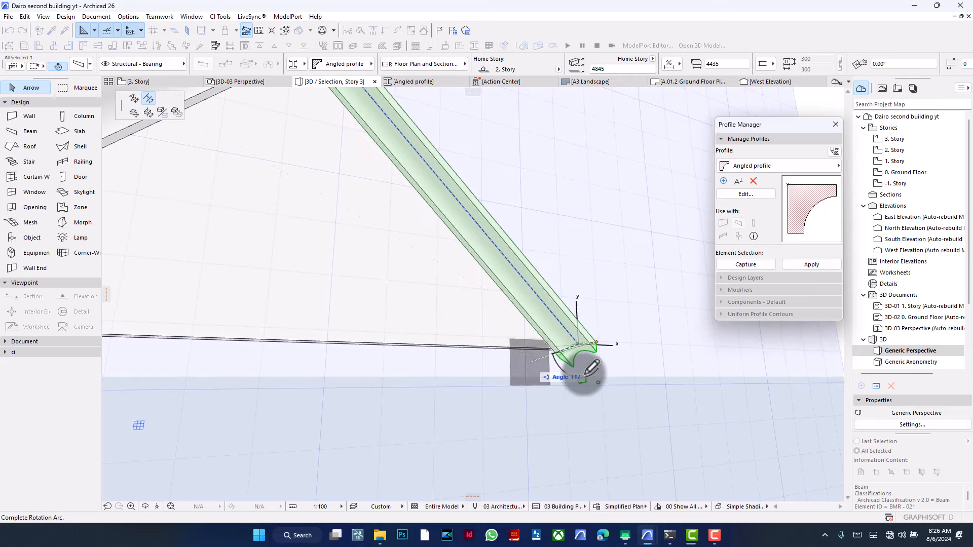
{"action": "left_click_drag", "start_coordinate": [583, 379], "coordinate": [614, 391]}
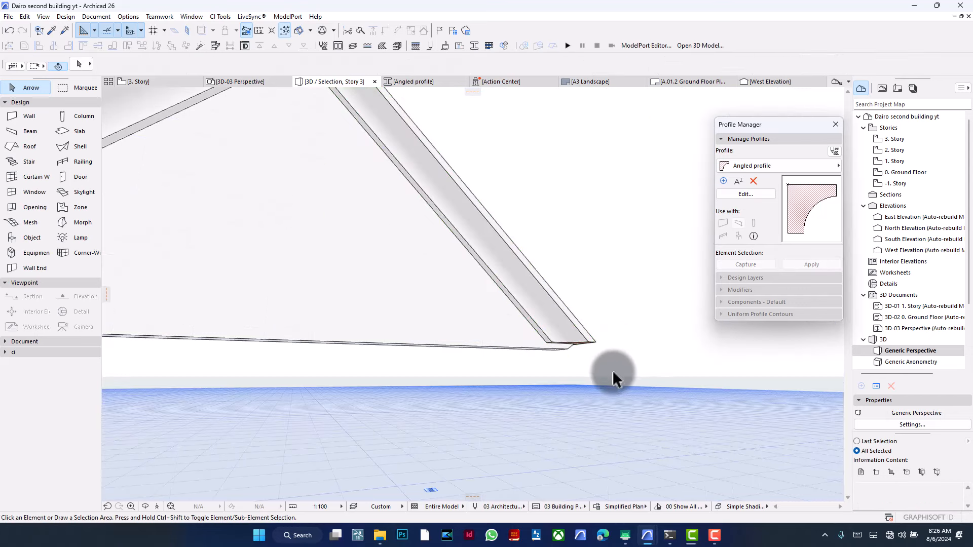
{"action": "left_click_drag", "start_coordinate": [614, 378], "coordinate": [582, 353]}
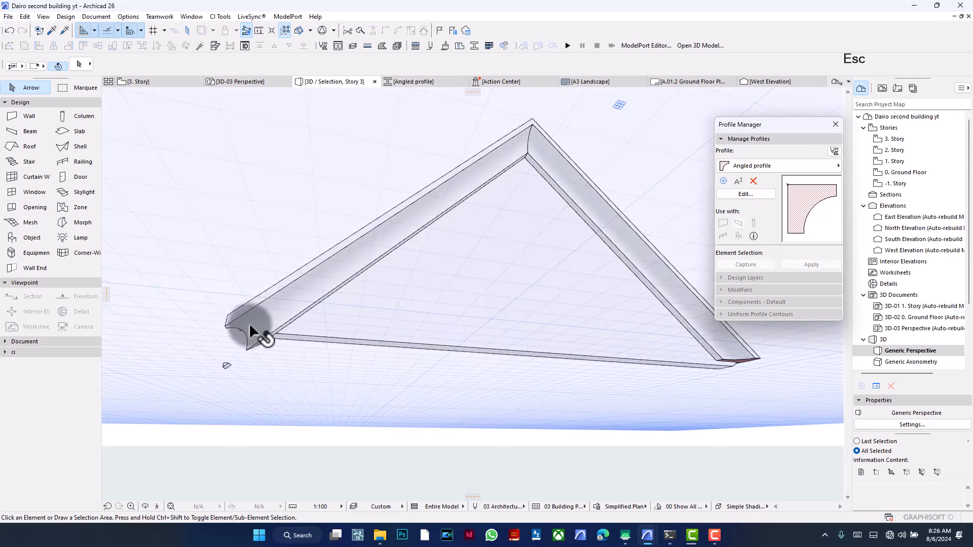
{"action": "left_click", "coordinate": [253, 335]}
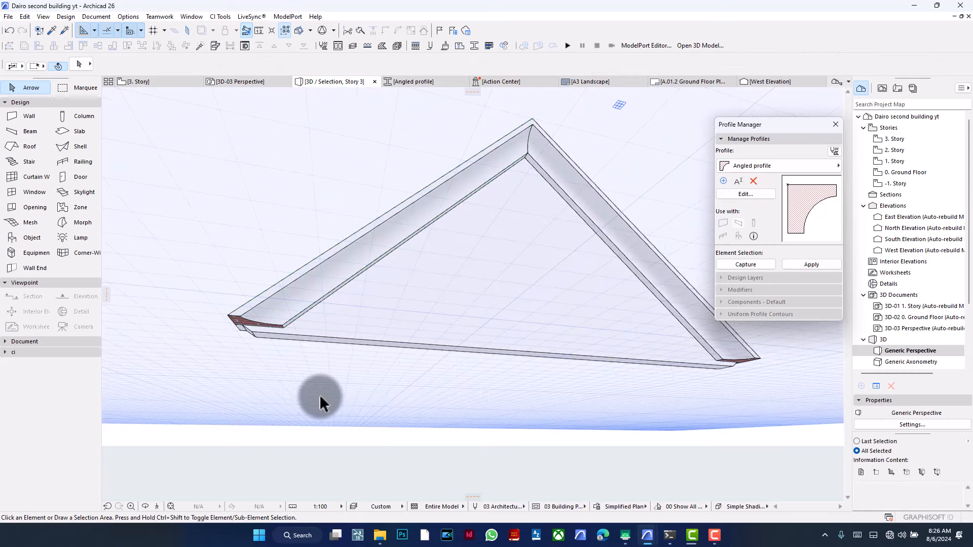
{"action": "left_click_drag", "start_coordinate": [320, 397], "coordinate": [390, 409]}
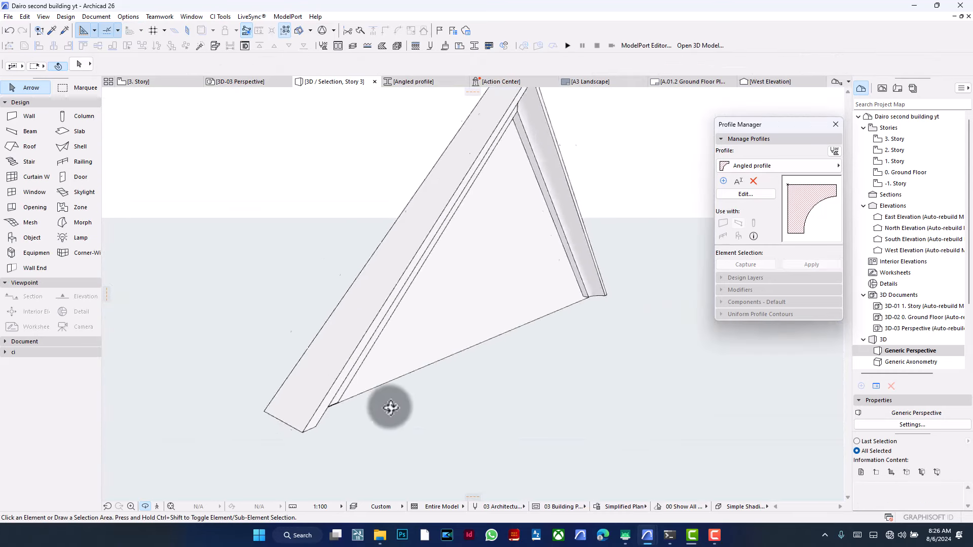
{"action": "left_click_drag", "start_coordinate": [390, 407], "coordinate": [484, 380]}
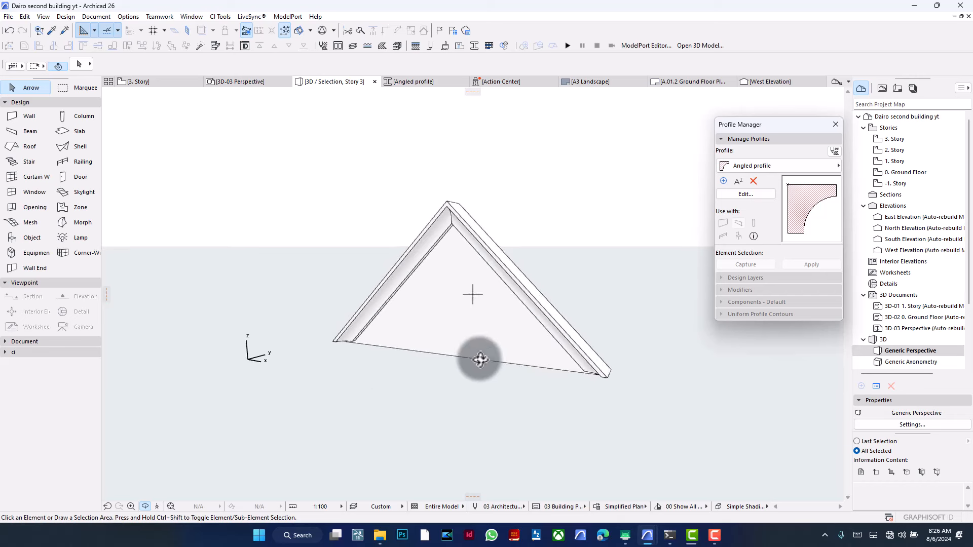
{"action": "mouse_move", "coordinate": [424, 346]}
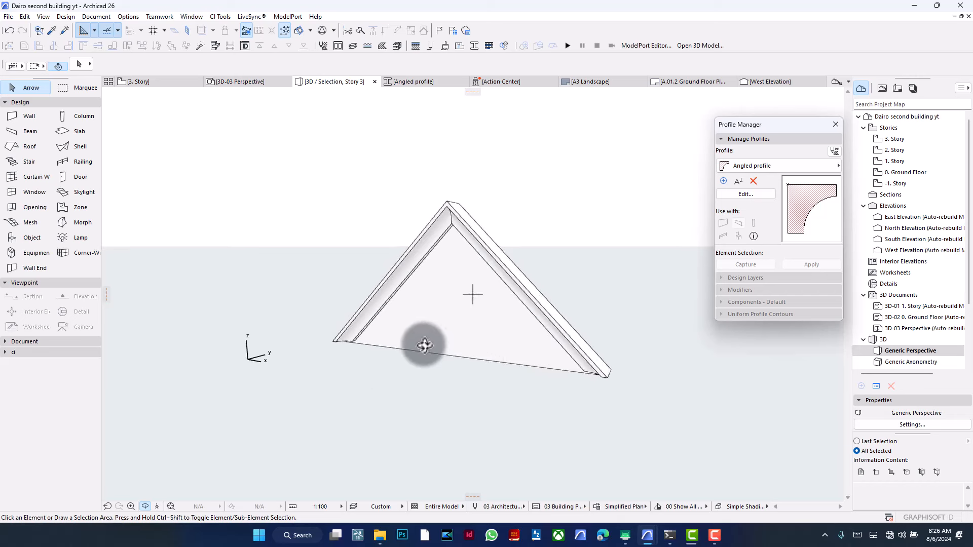